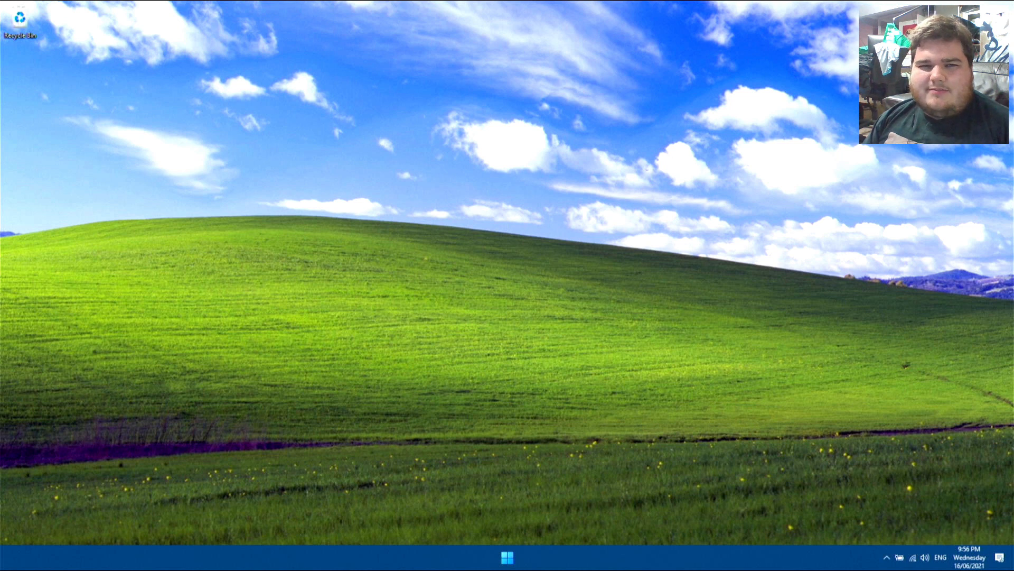
{"action": "mouse_move", "coordinate": [239, 320]}
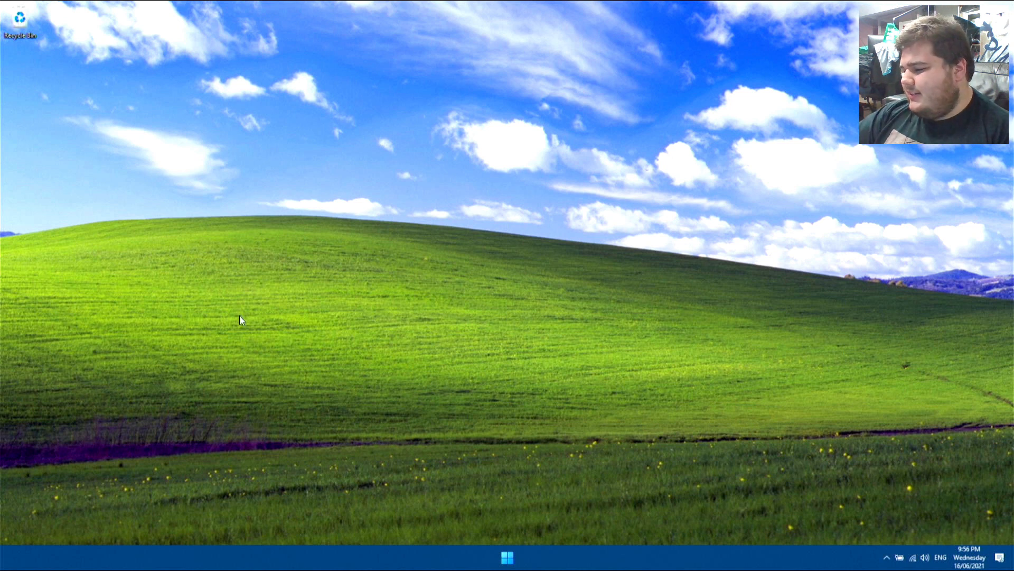
{"action": "mouse_move", "coordinate": [643, 393]}
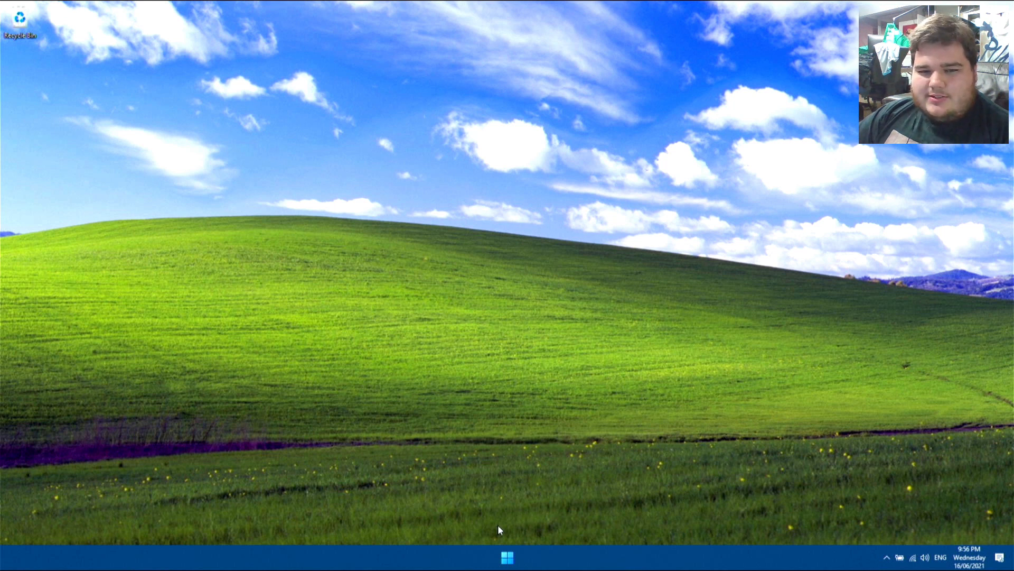
Close the black app window, then open and dismiss Start from the left-aligned taskbar.
{"action": "left_click", "coordinate": [506, 557]}
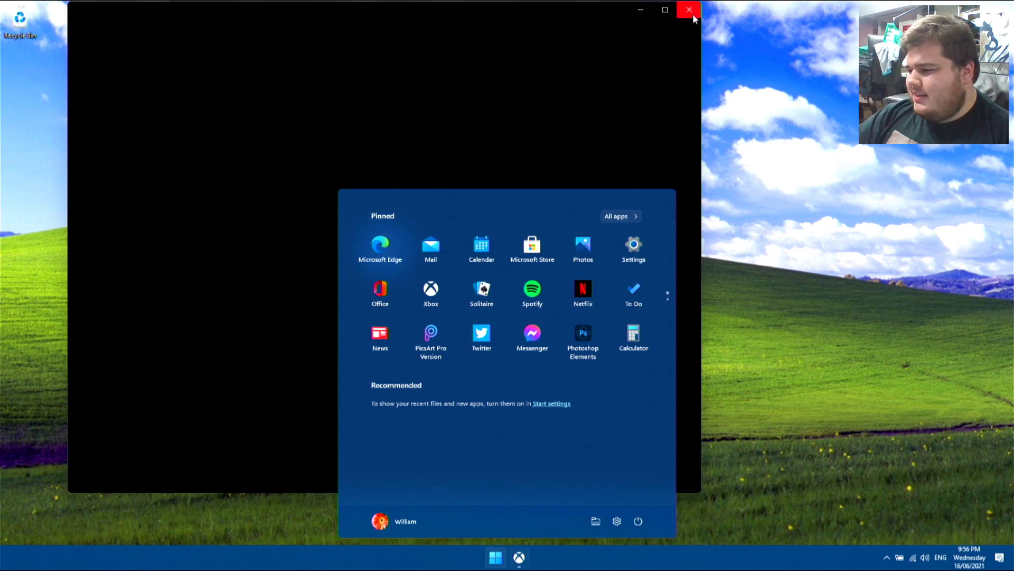
{"action": "left_click", "coordinate": [688, 9]}
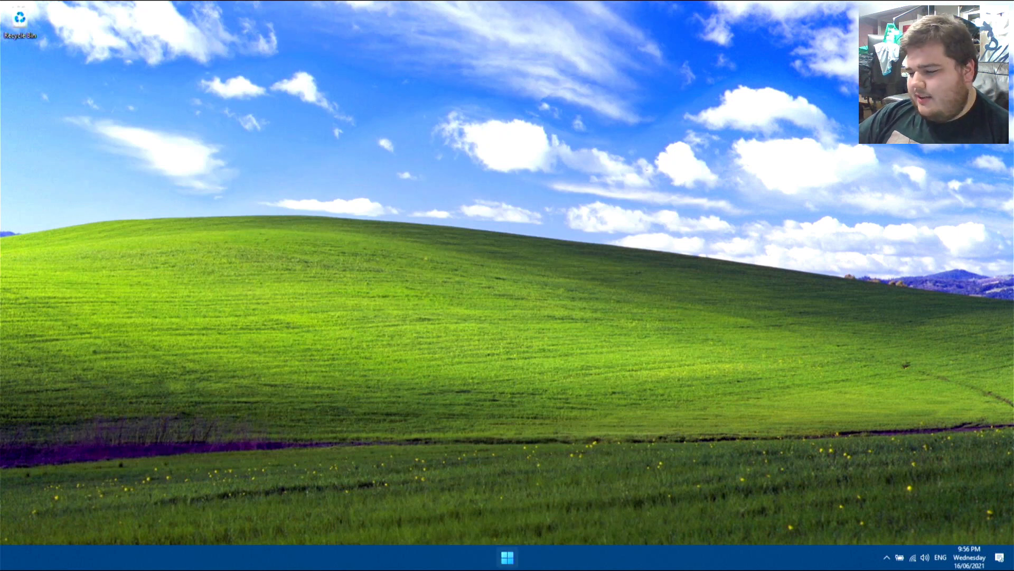
{"action": "left_click", "coordinate": [507, 556]}
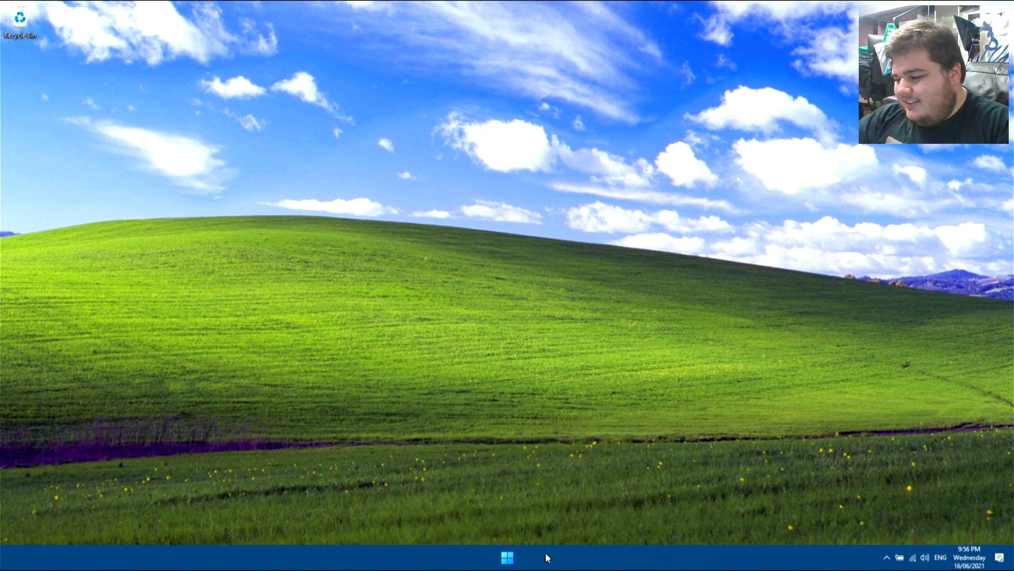
{"action": "left_click", "coordinate": [506, 556]}
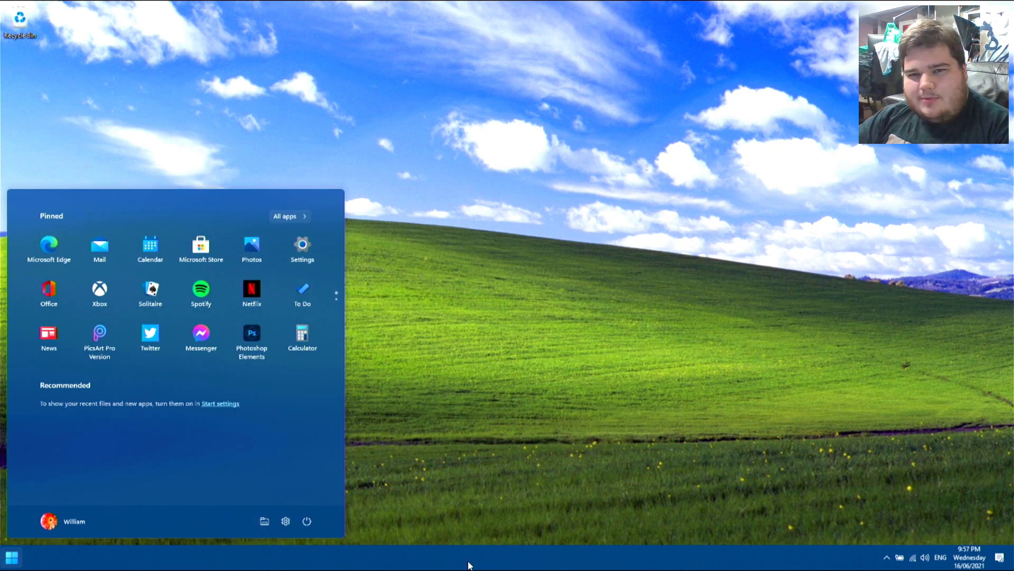
{"action": "mouse_move", "coordinate": [504, 372]}
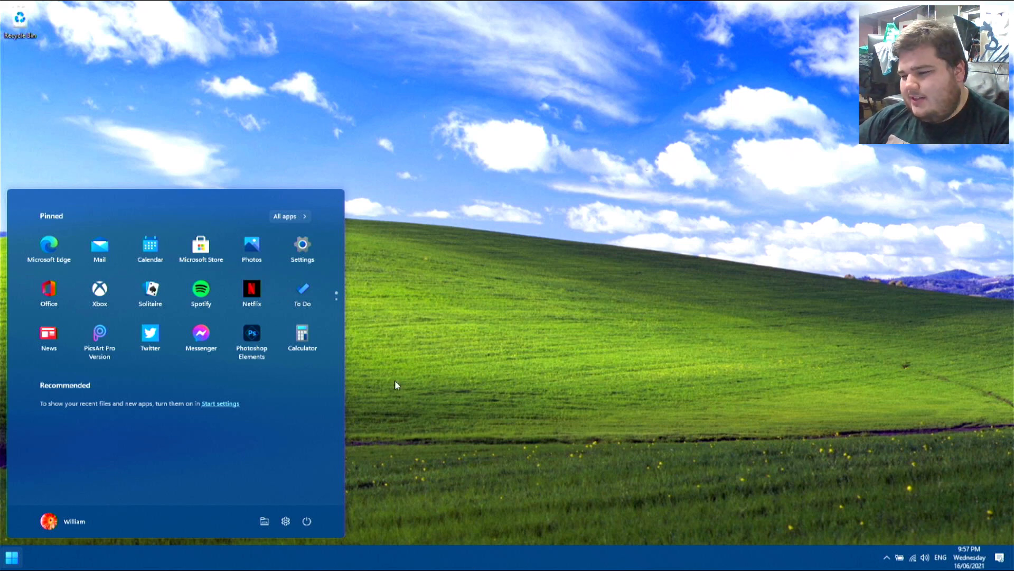
{"action": "mouse_move", "coordinate": [382, 344]}
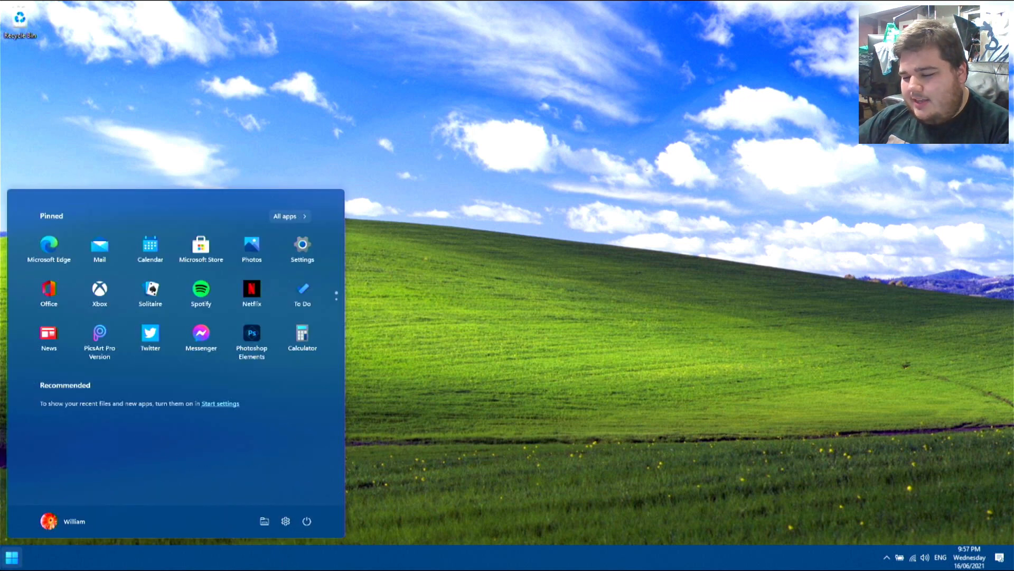
{"action": "left_click", "coordinate": [550, 385]}
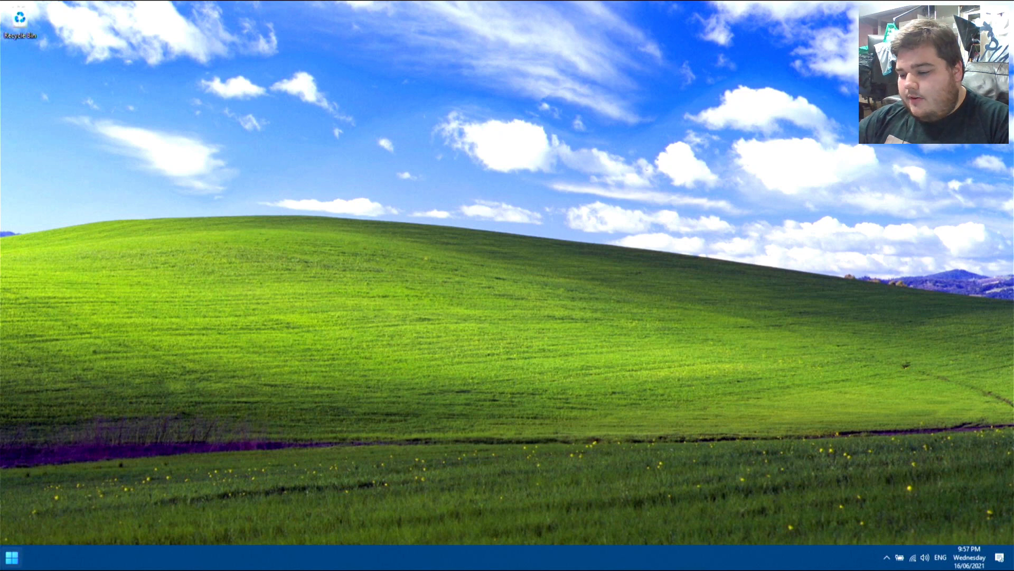
{"action": "left_click", "coordinate": [11, 557]}
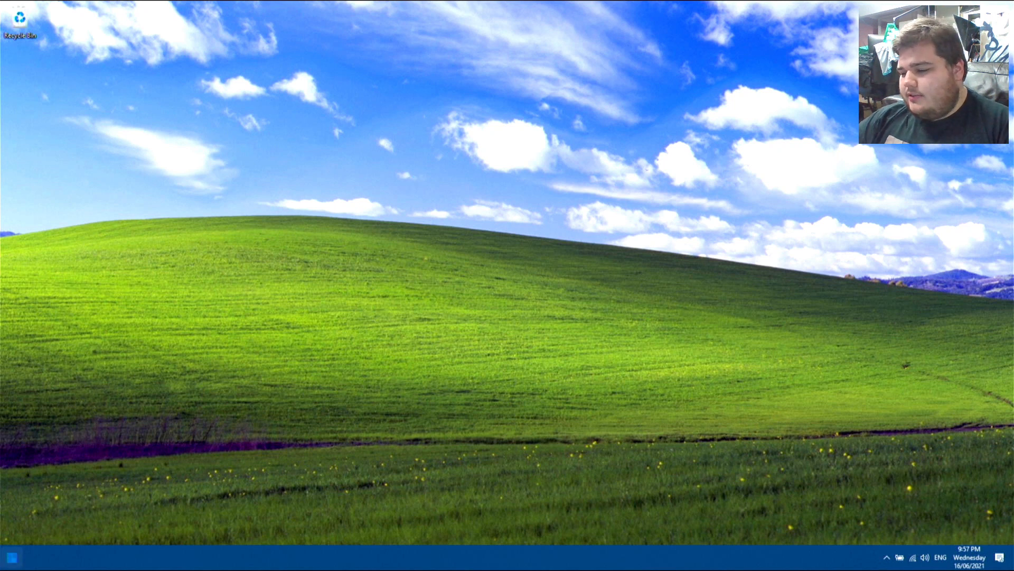
Open Start from the left taskbar button, showing Microsoft Edge, Mail and Settings.
{"action": "left_click", "coordinate": [11, 556]}
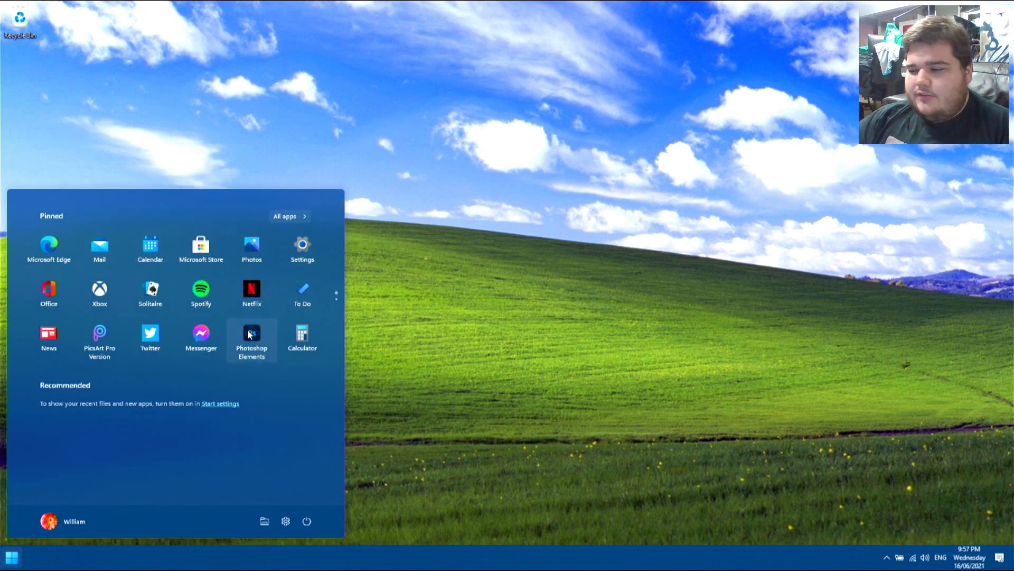
{"action": "mouse_move", "coordinate": [351, 195]}
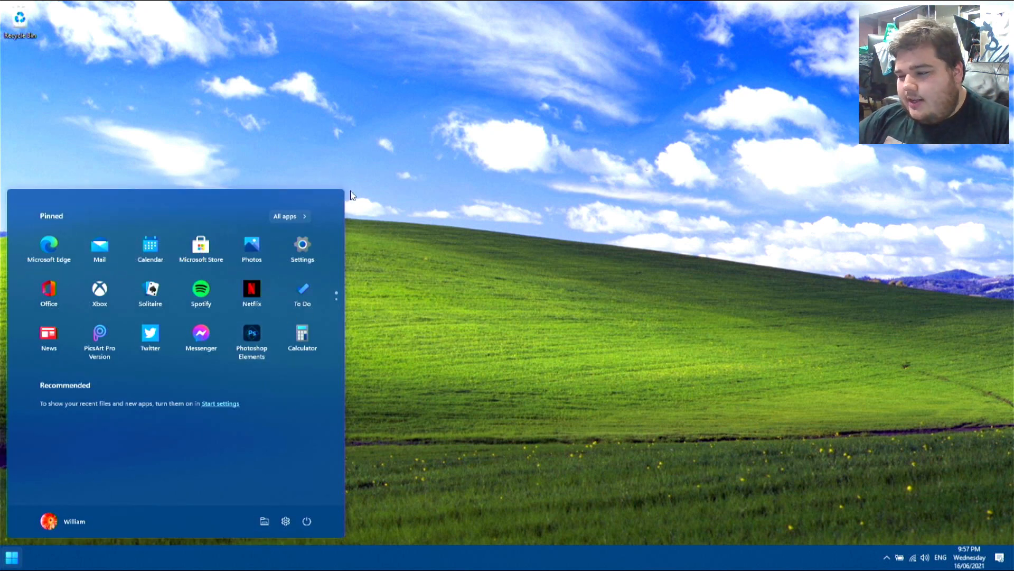
{"action": "mouse_move", "coordinate": [303, 291]}
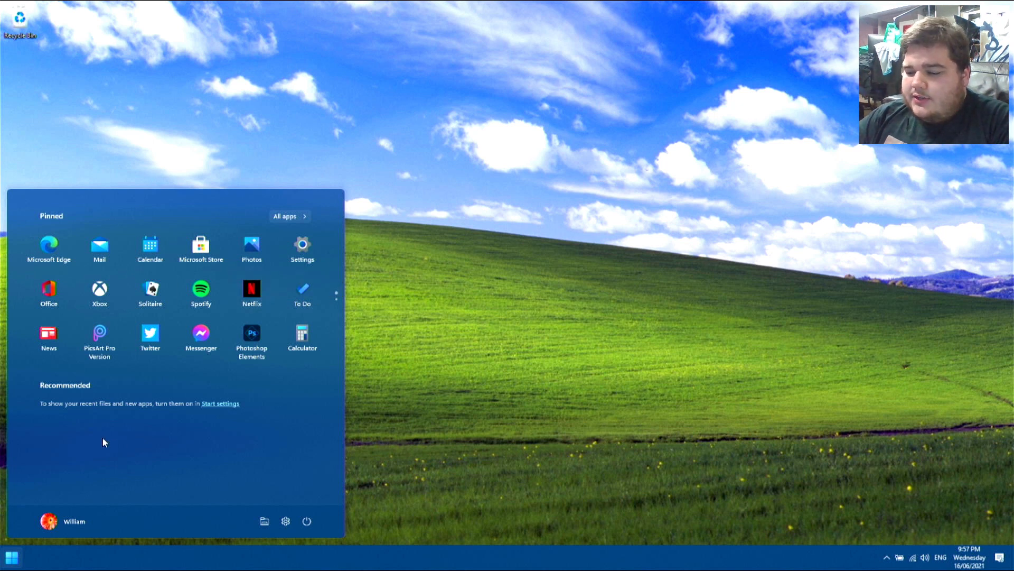
{"action": "mouse_move", "coordinate": [194, 298]}
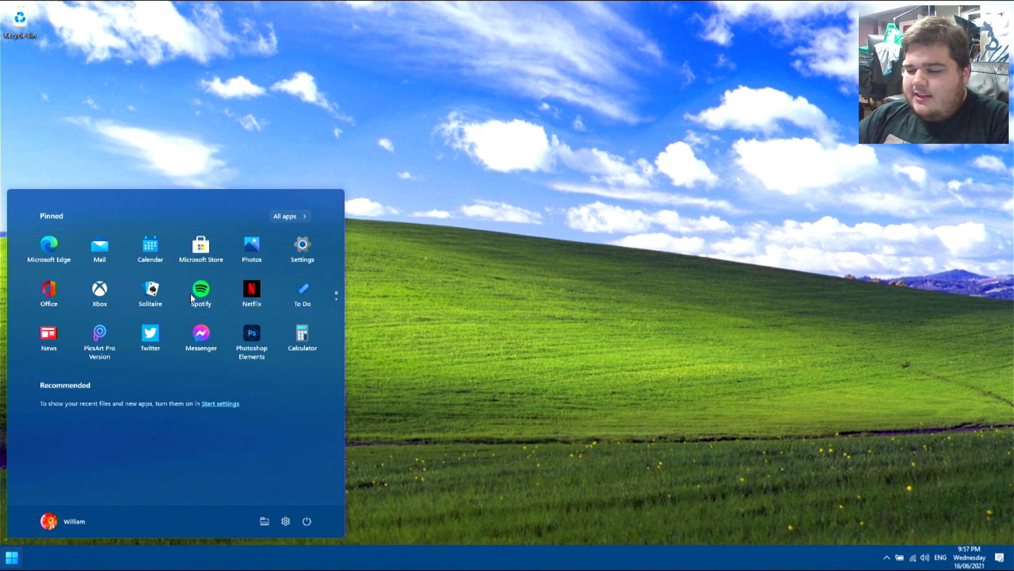
{"action": "mouse_move", "coordinate": [189, 426]}
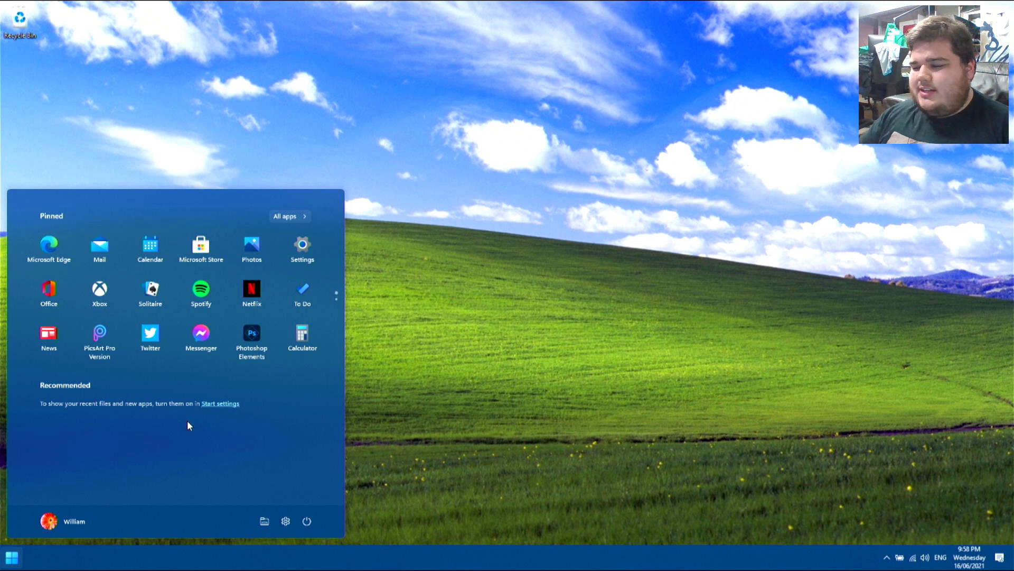
{"action": "mouse_move", "coordinate": [247, 404]}
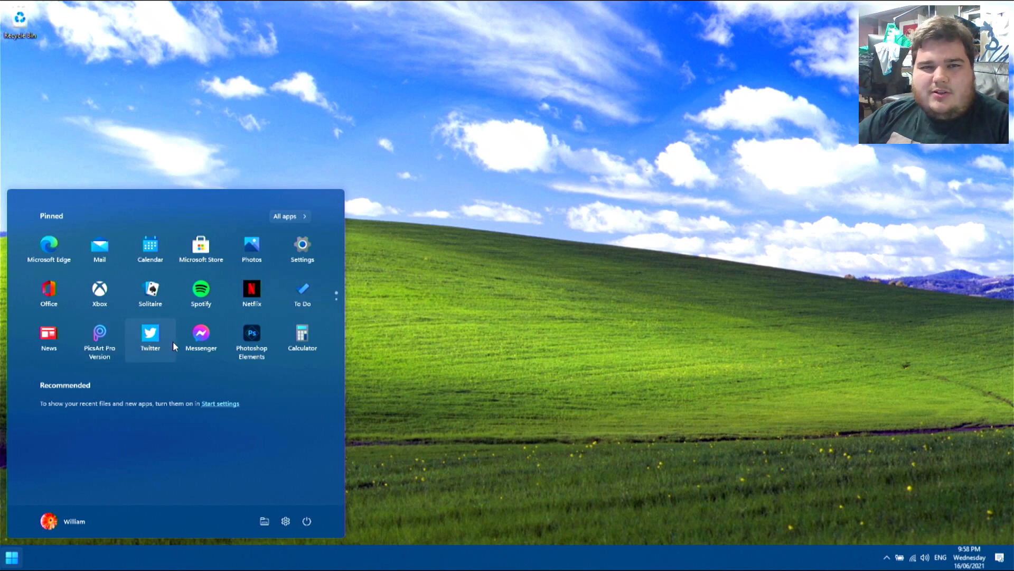
{"action": "mouse_move", "coordinate": [201, 292]}
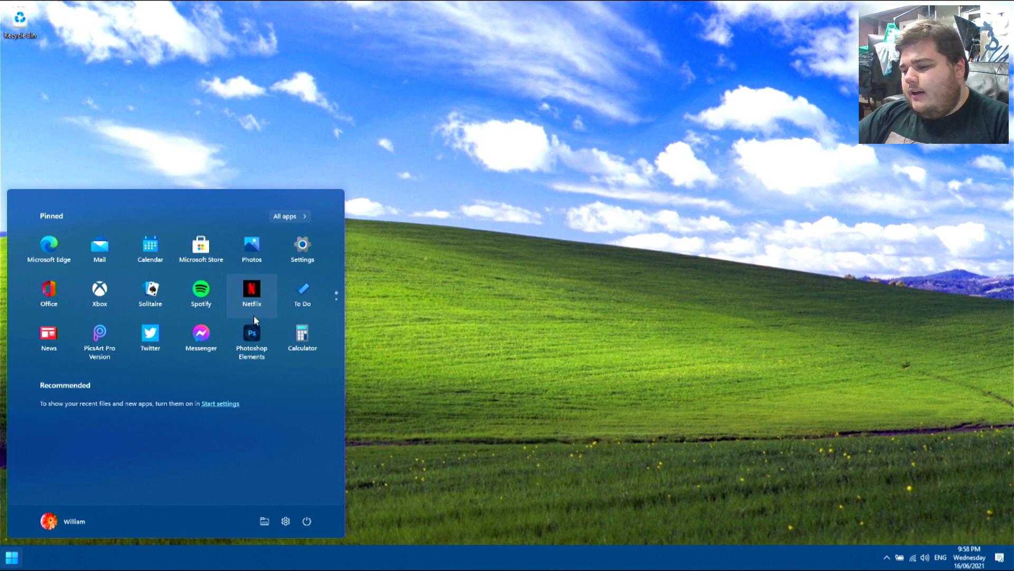
{"action": "mouse_move", "coordinate": [181, 217]}
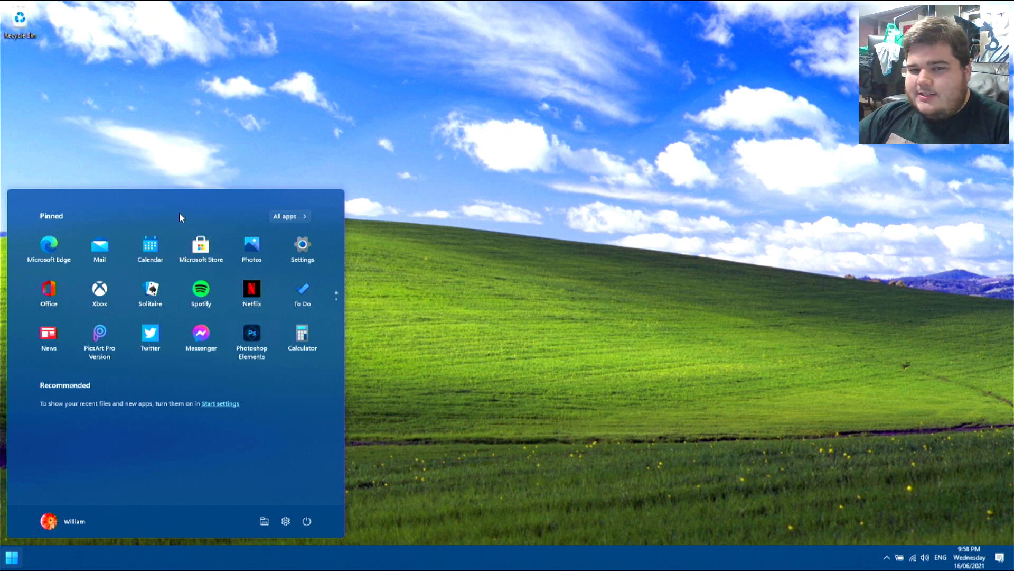
{"action": "mouse_move", "coordinate": [207, 413]}
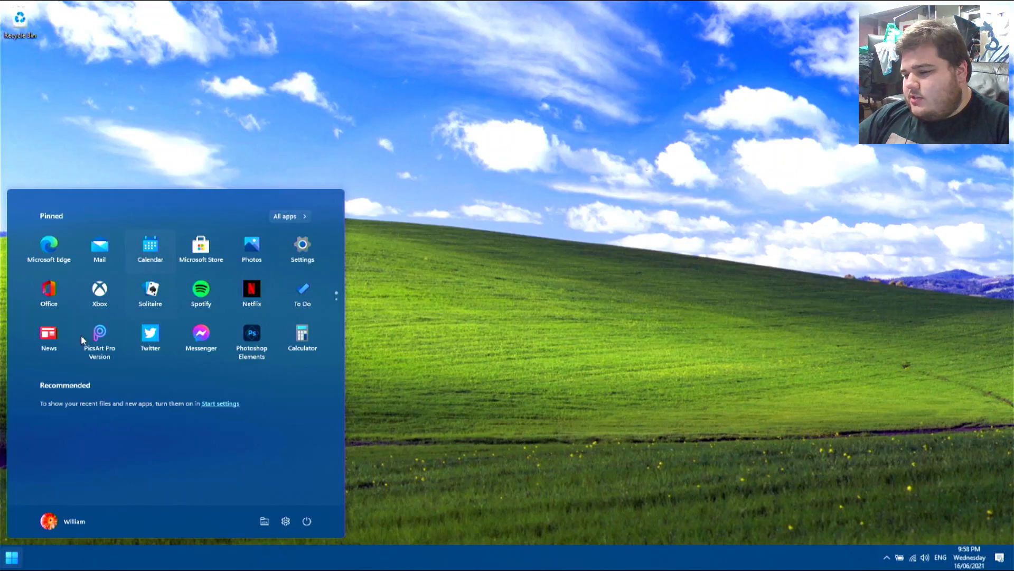
{"action": "scroll", "scroll_direction": "down", "scroll_amount": 3}
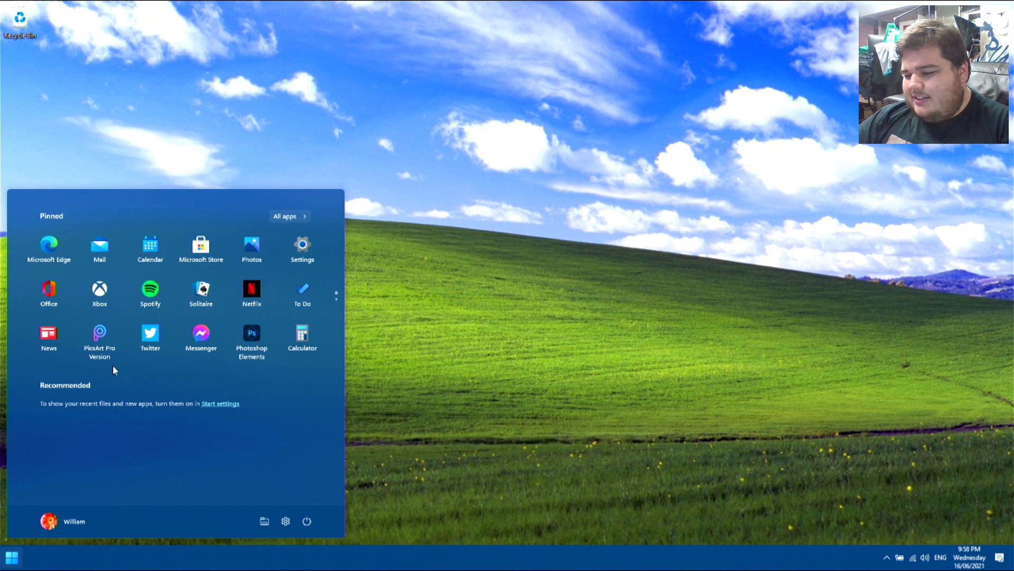
{"action": "scroll", "scroll_direction": "down", "scroll_amount": 3}
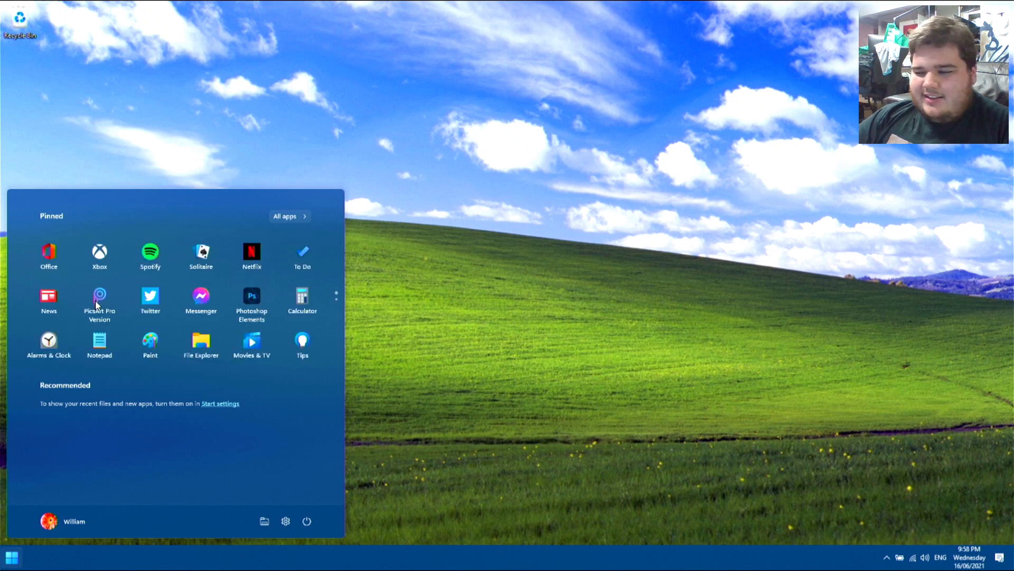
{"action": "right_click", "coordinate": [100, 301]}
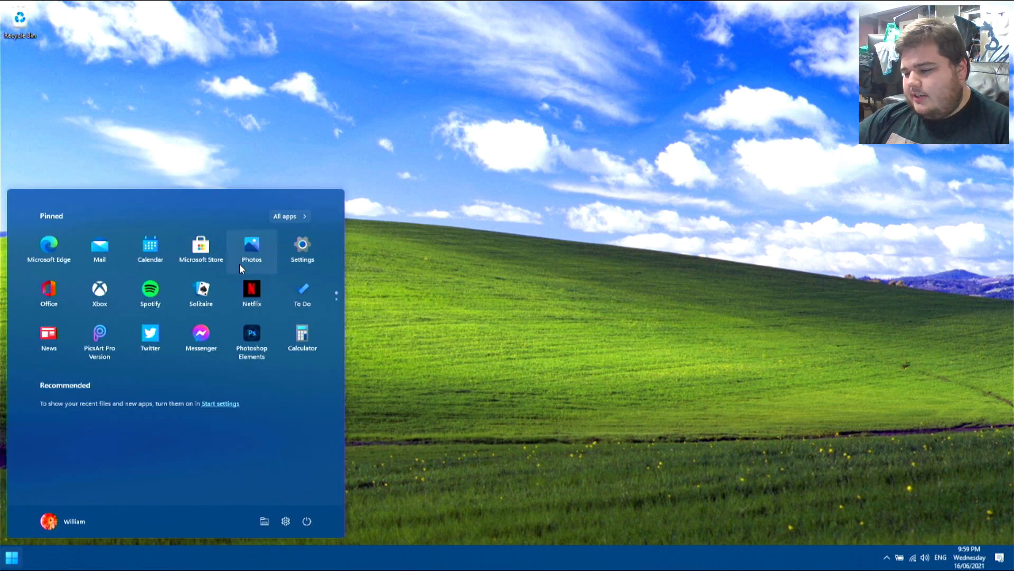
{"action": "left_click", "coordinate": [251, 248]}
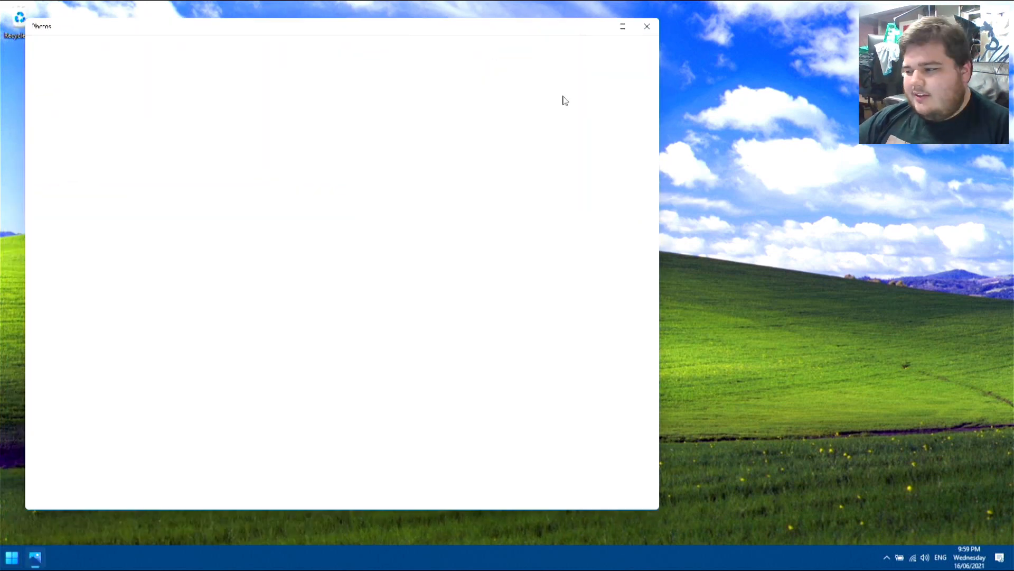
{"action": "left_click", "coordinate": [646, 26]}
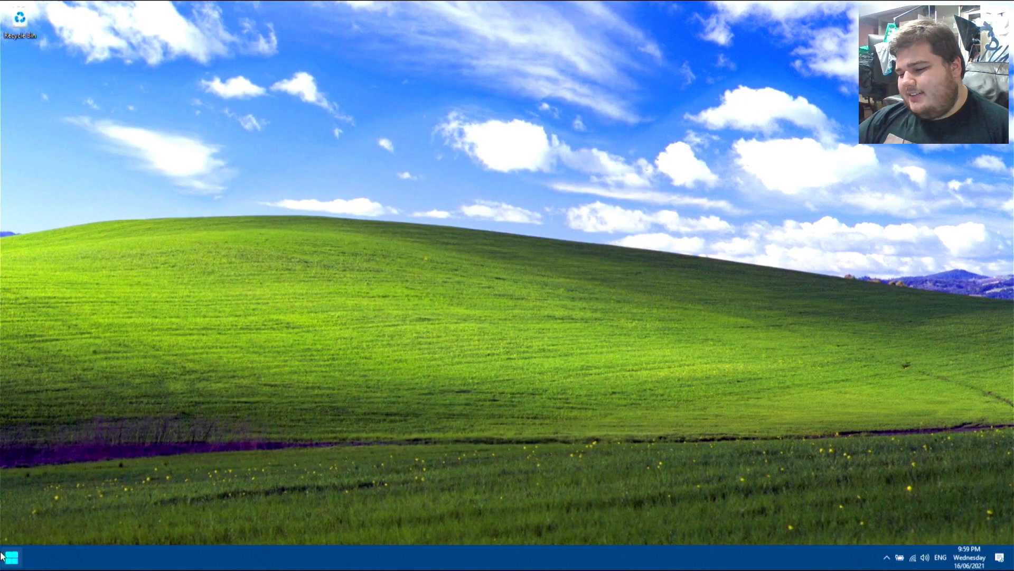
{"action": "left_click", "coordinate": [11, 556]}
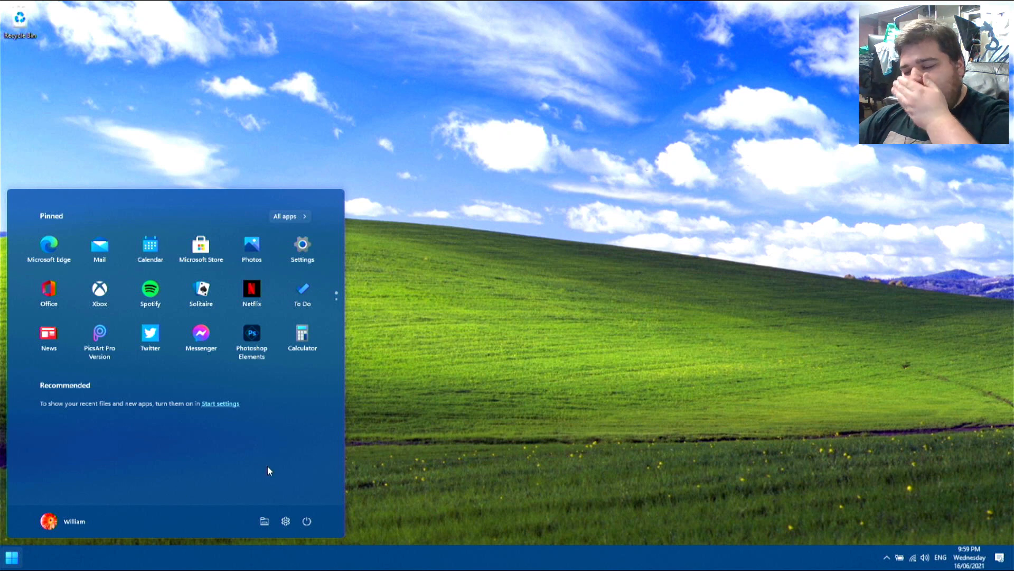
{"action": "mouse_move", "coordinate": [145, 542]}
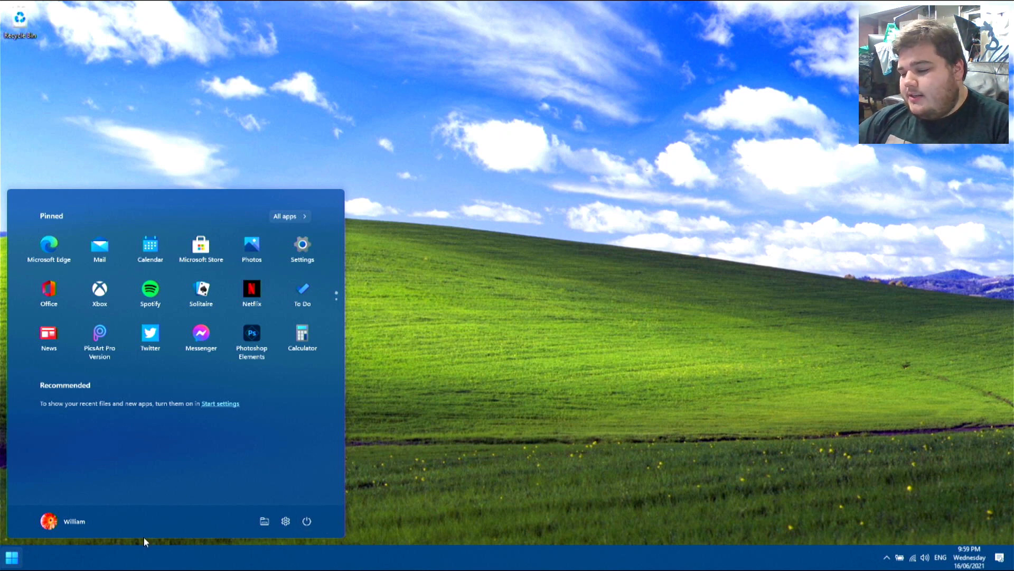
{"action": "mouse_move", "coordinate": [214, 514]}
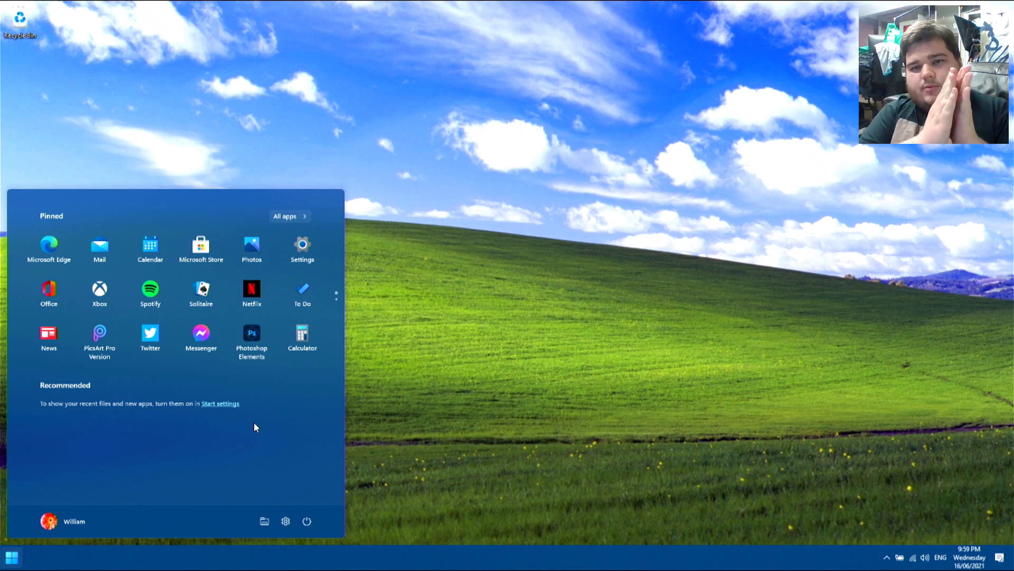
{"action": "mouse_move", "coordinate": [542, 190]}
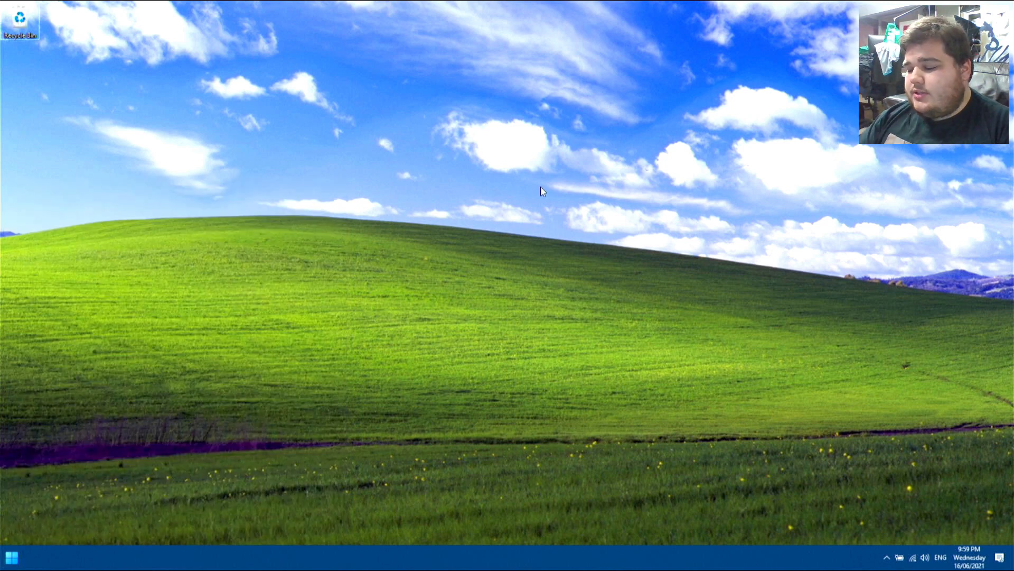
Reopen the Start menu to show its pinned apps and Recommended section.
{"action": "left_click", "coordinate": [11, 556]}
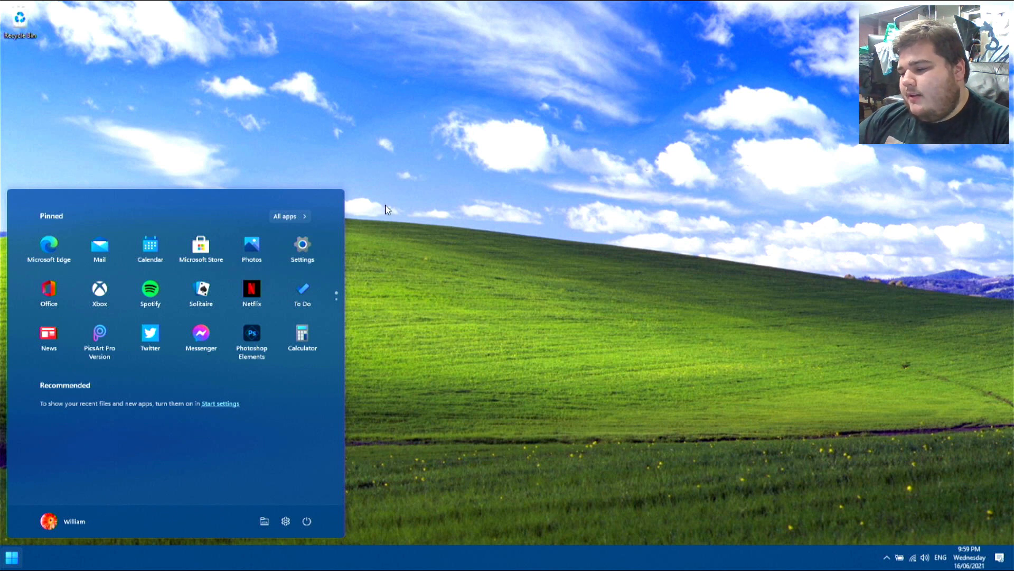
{"action": "mouse_move", "coordinate": [294, 443]}
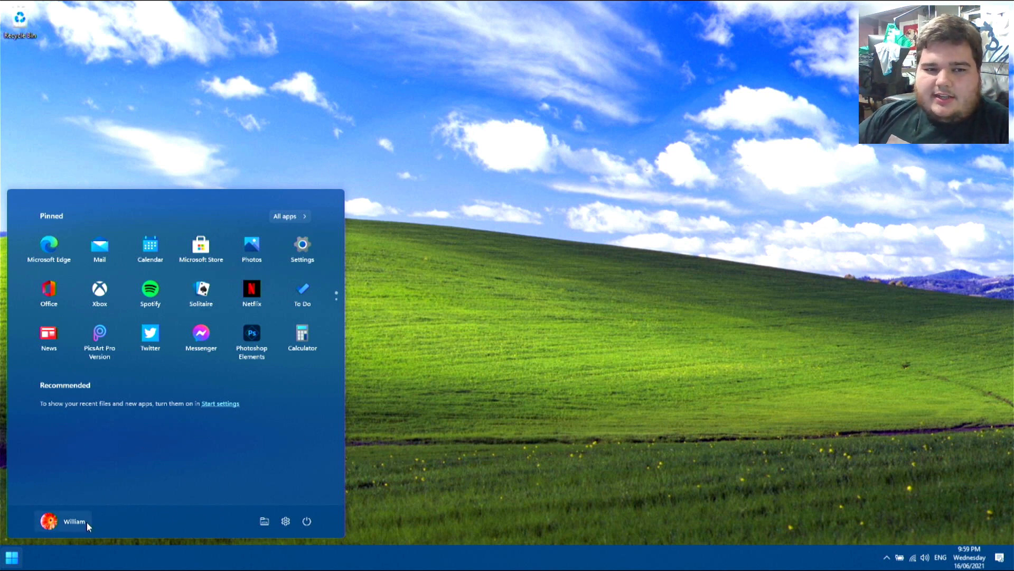
{"action": "mouse_move", "coordinate": [74, 521]}
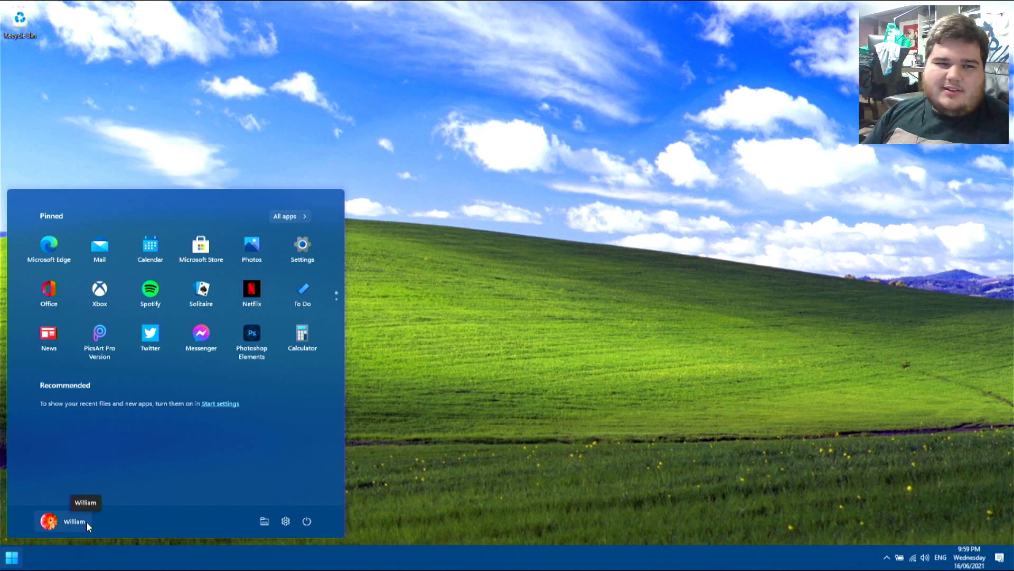
{"action": "mouse_move", "coordinate": [163, 400]}
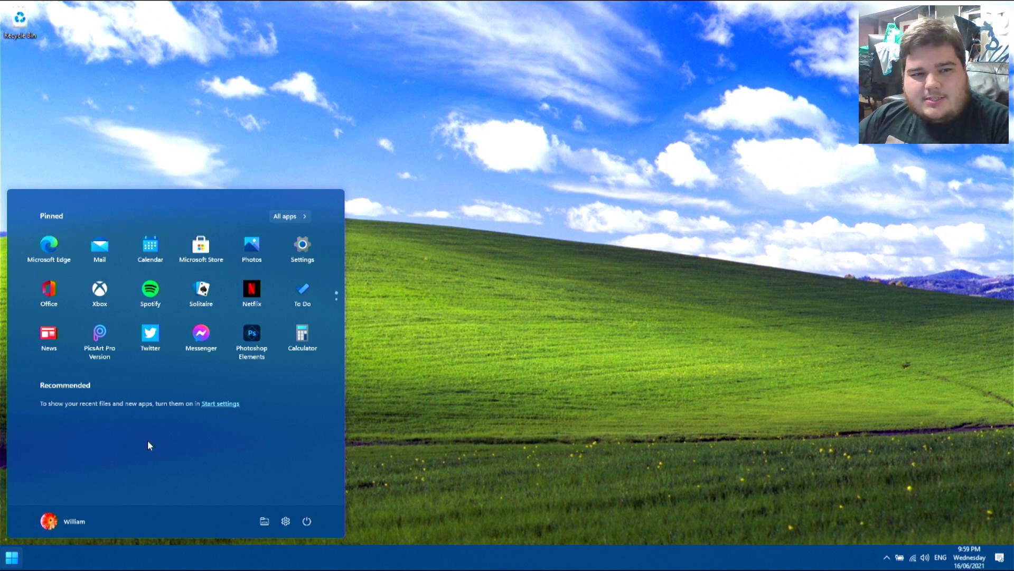
{"action": "mouse_move", "coordinate": [142, 510]}
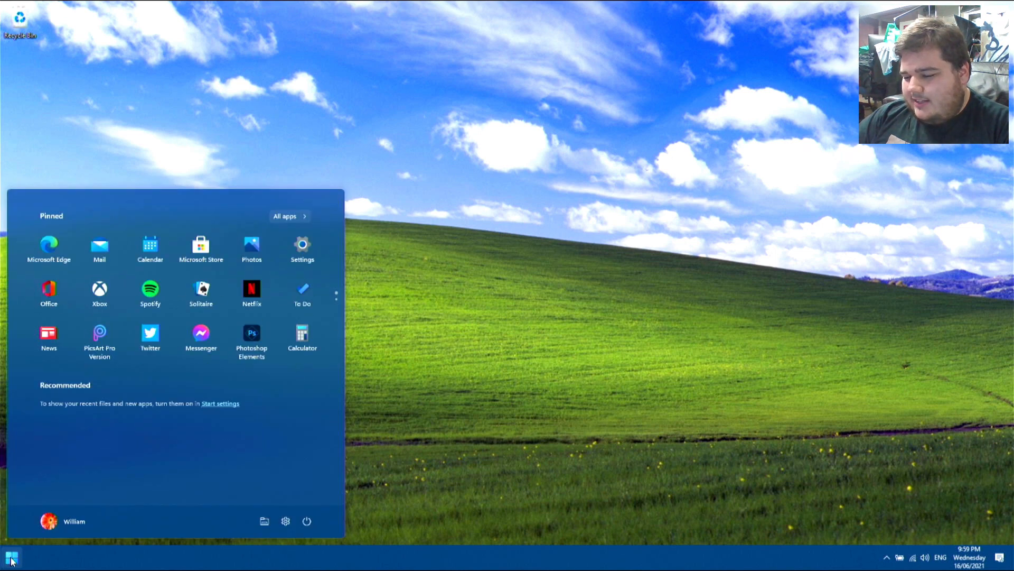
{"action": "mouse_move", "coordinate": [149, 291]}
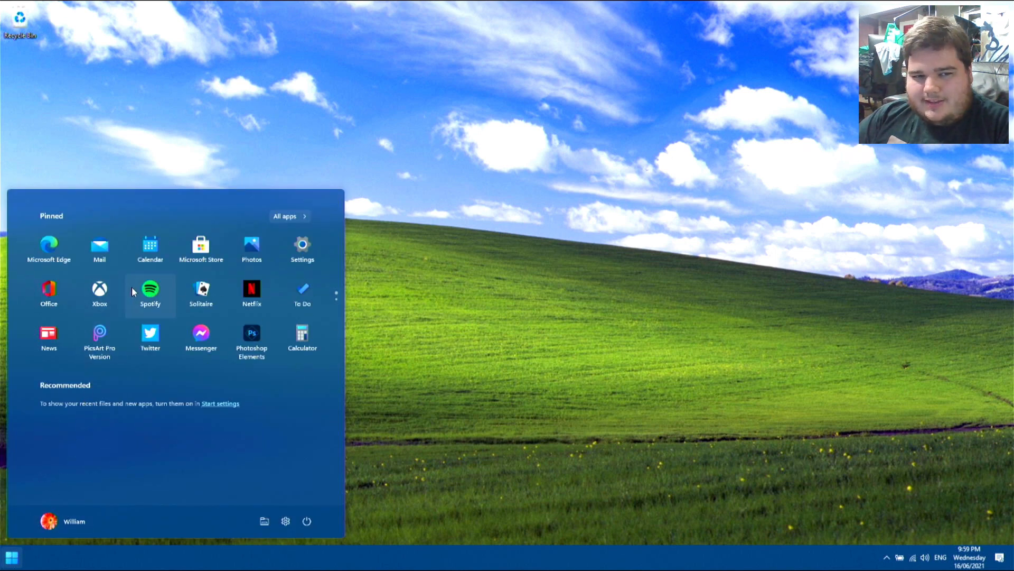
{"action": "mouse_move", "coordinate": [513, 251]}
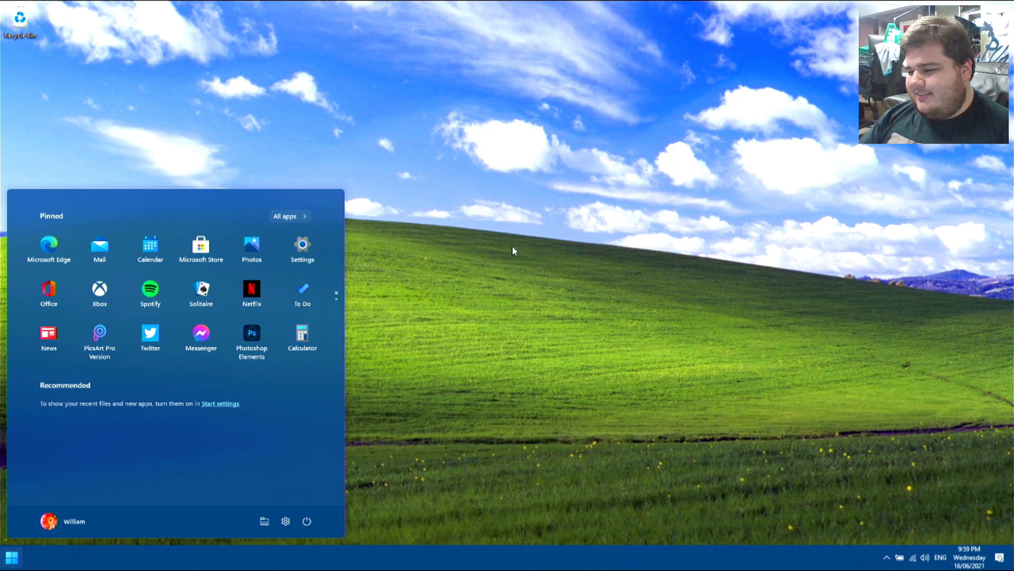
{"action": "mouse_move", "coordinate": [364, 181]}
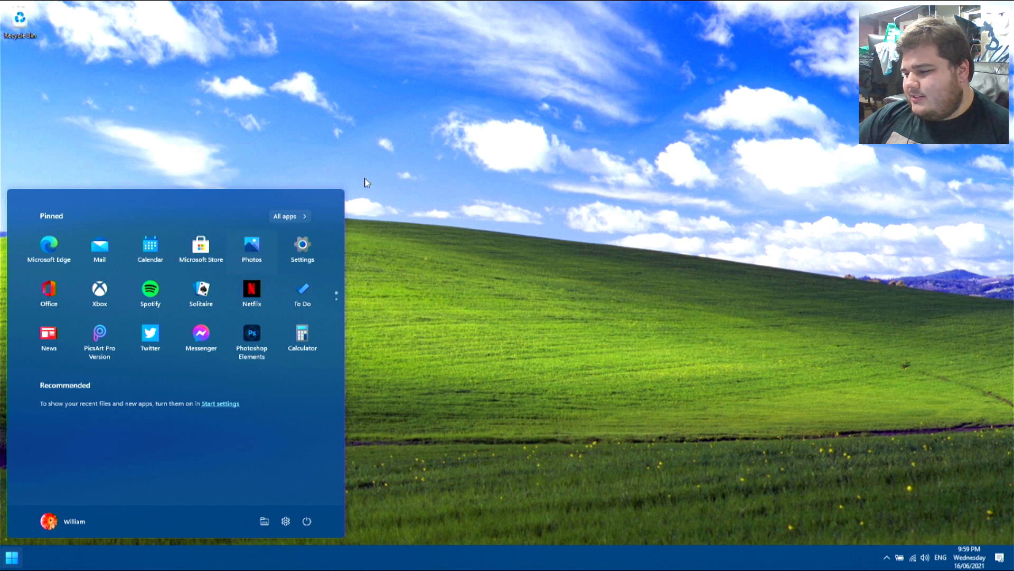
{"action": "mouse_move", "coordinate": [276, 519]}
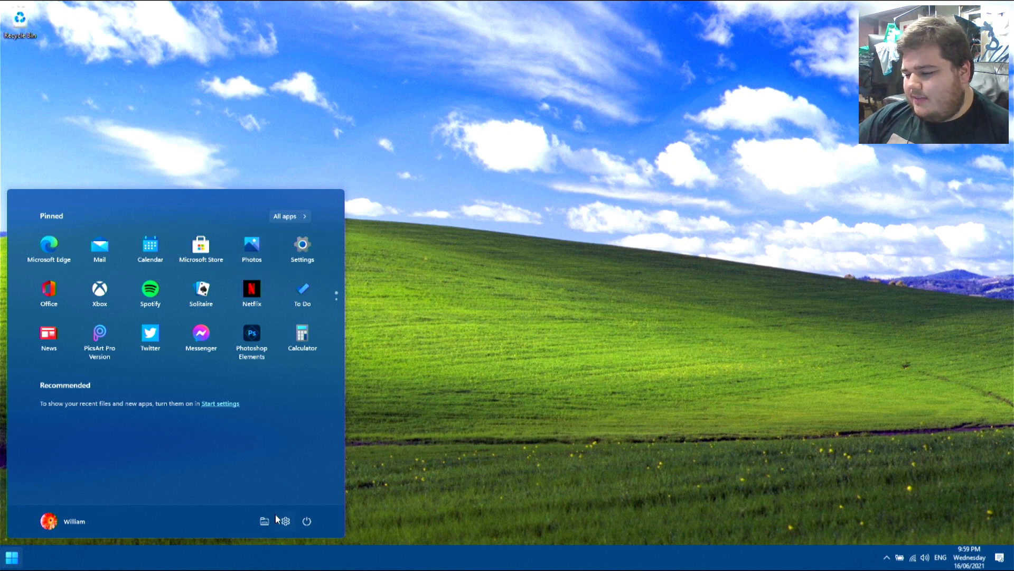
{"action": "mouse_move", "coordinate": [479, 100]}
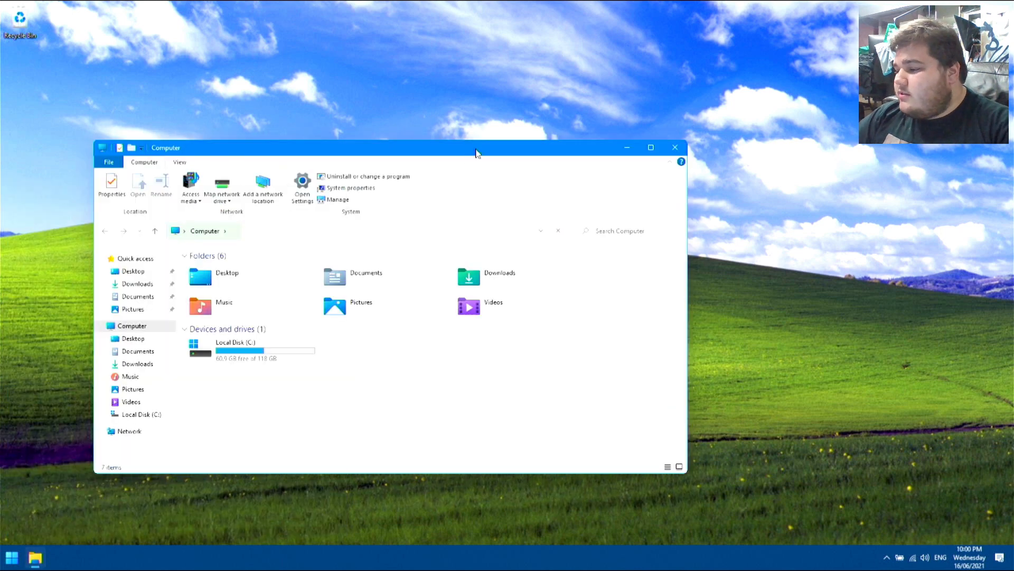
Browse to C:\Programs\R15 Will, select CINEBENCH Windows 64 Bit, and close Explorer.
{"action": "left_click_drag", "start_coordinate": [475, 147], "coordinate": [432, 331]}
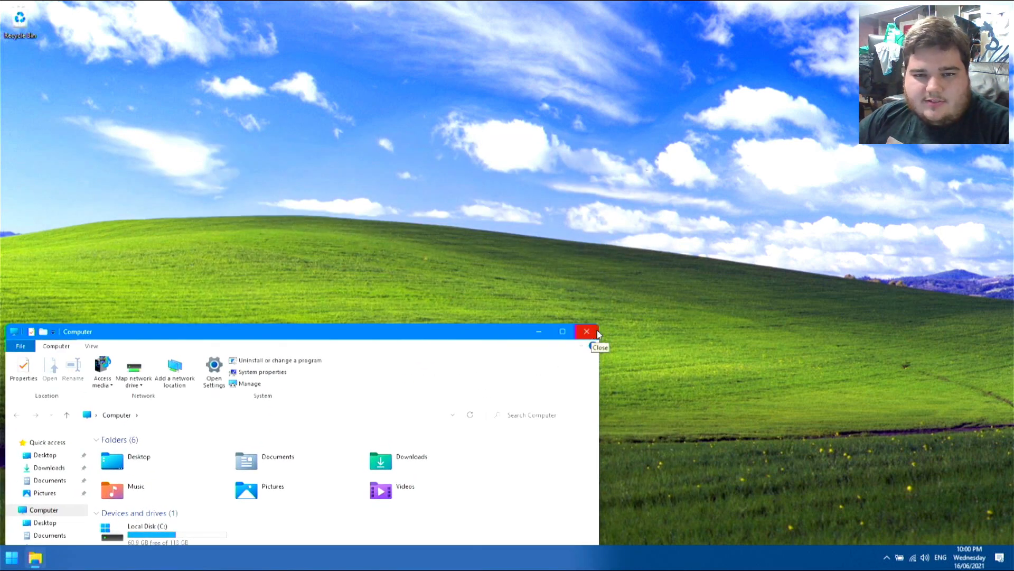
{"action": "mouse_move", "coordinate": [443, 335]}
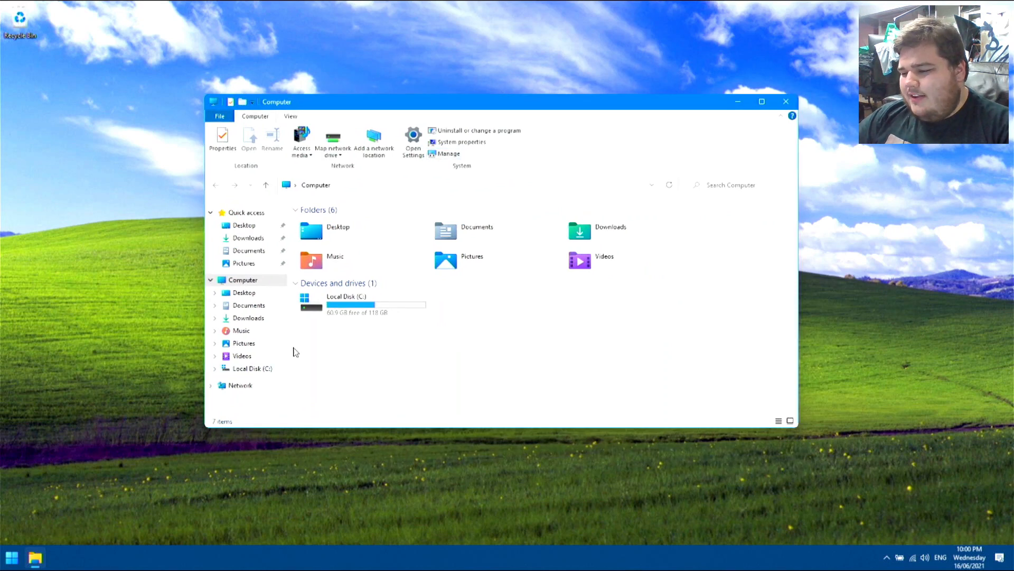
{"action": "double_click", "coordinate": [346, 296]}
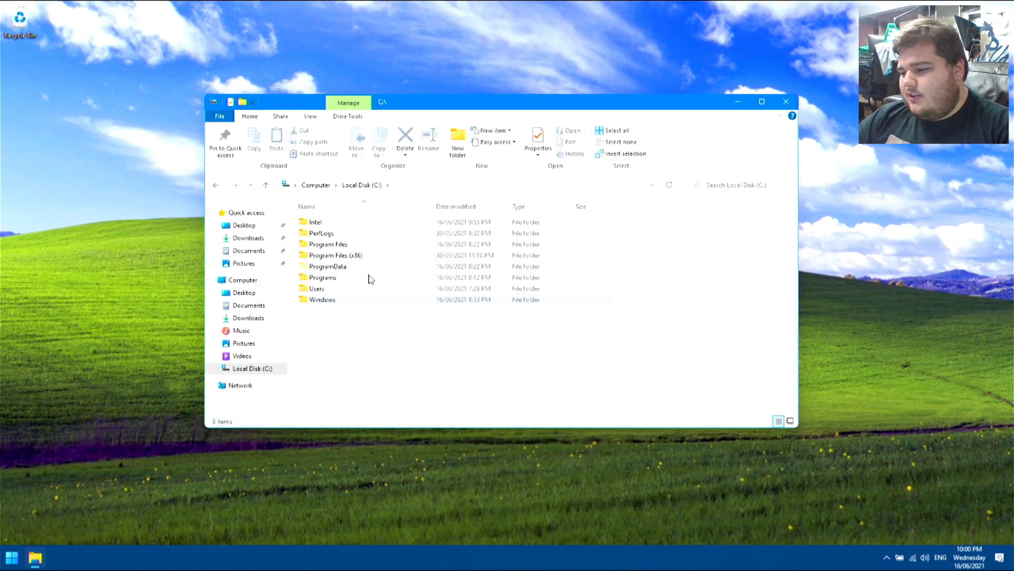
{"action": "left_click", "coordinate": [323, 276]}
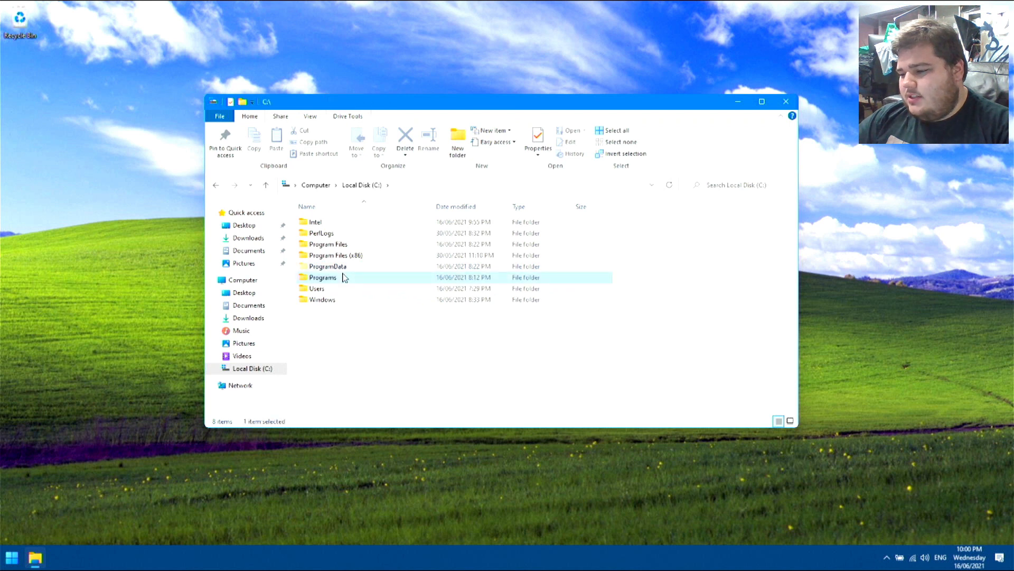
{"action": "double_click", "coordinate": [323, 277]}
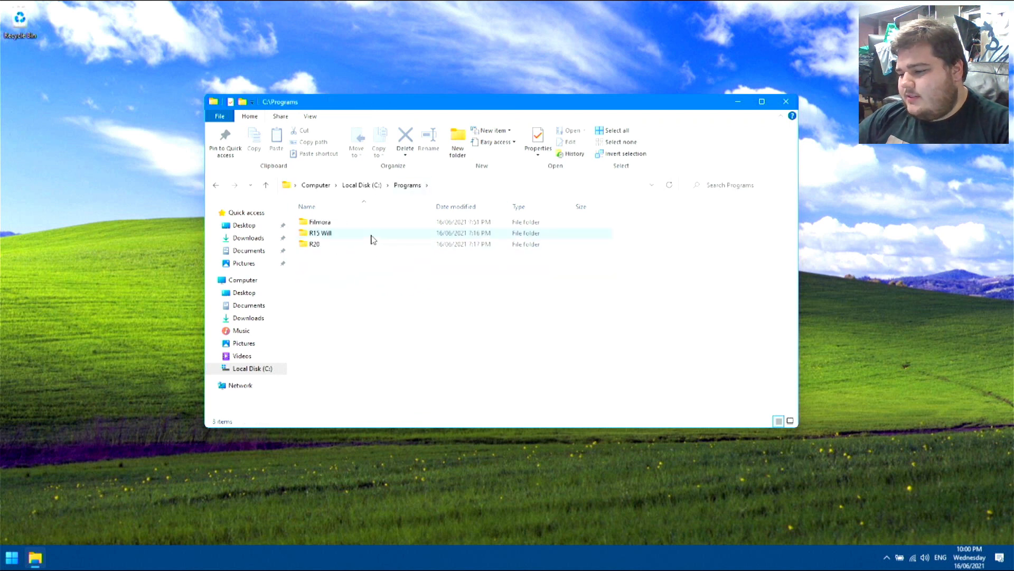
{"action": "double_click", "coordinate": [319, 232]}
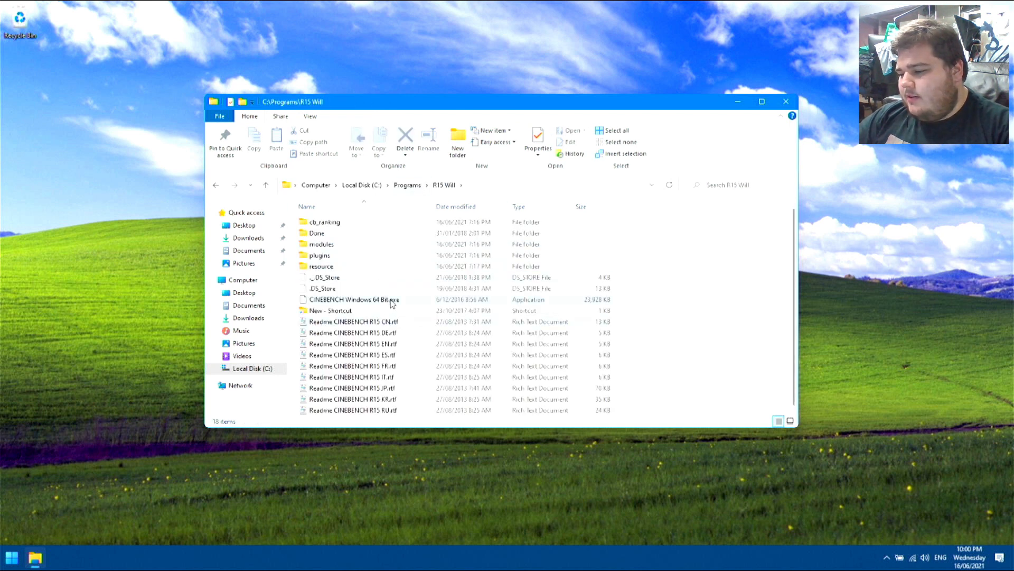
{"action": "left_click", "coordinate": [354, 299]}
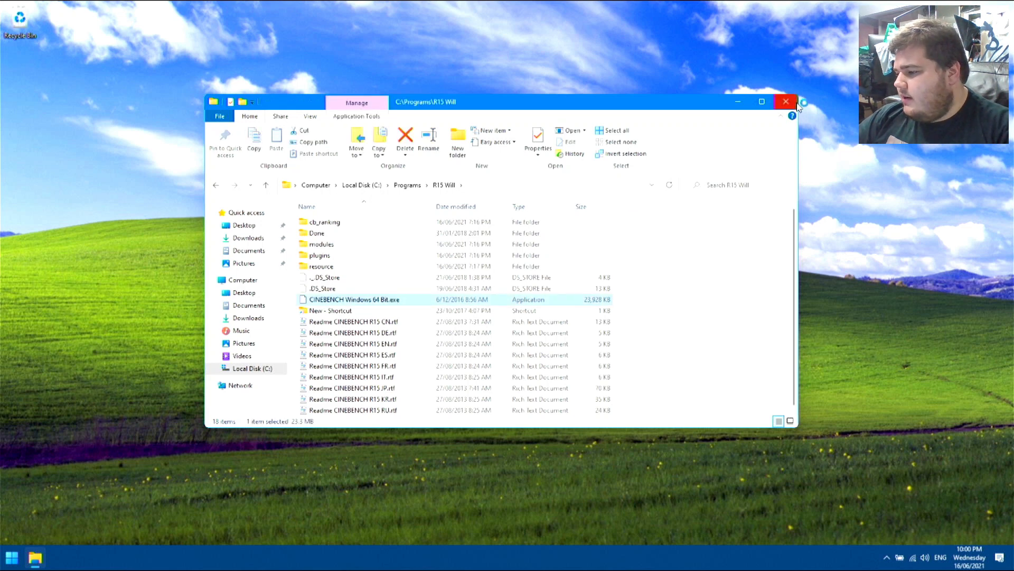
{"action": "left_click", "coordinate": [785, 101]}
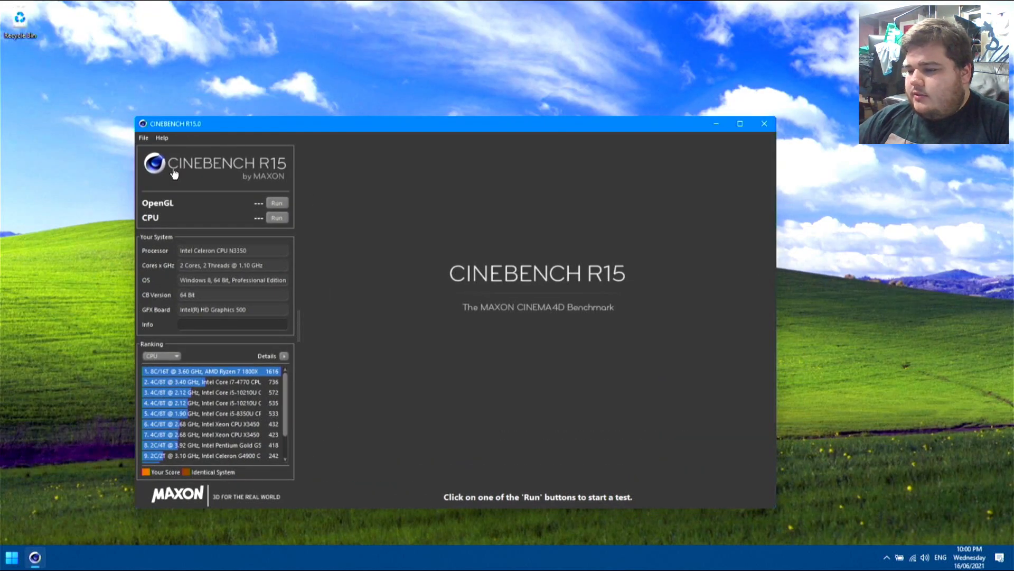
{"action": "mouse_move", "coordinate": [753, 113]}
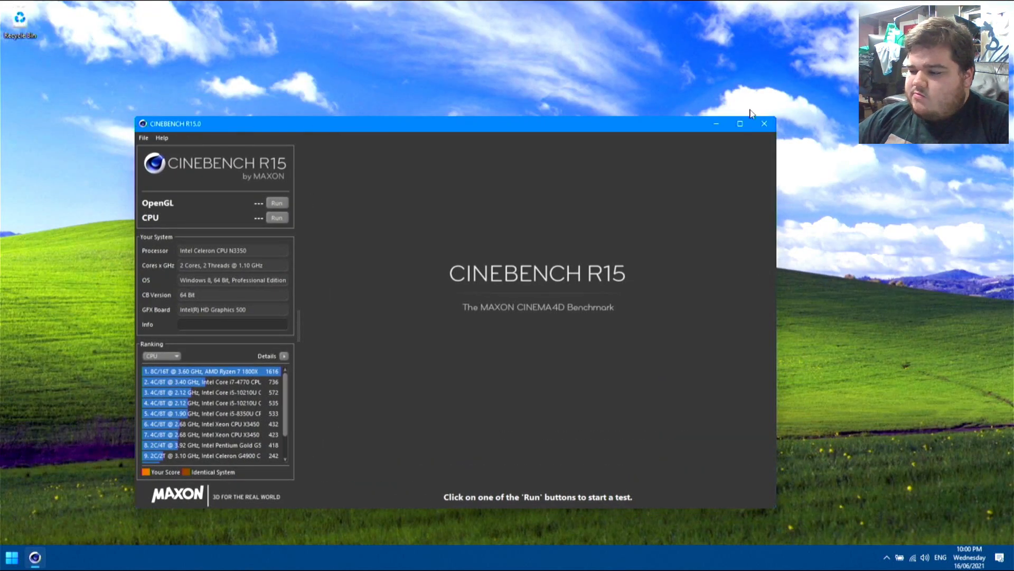
Close the Cinebench R15 window without running a benchmark test.
{"action": "left_click", "coordinate": [764, 124]}
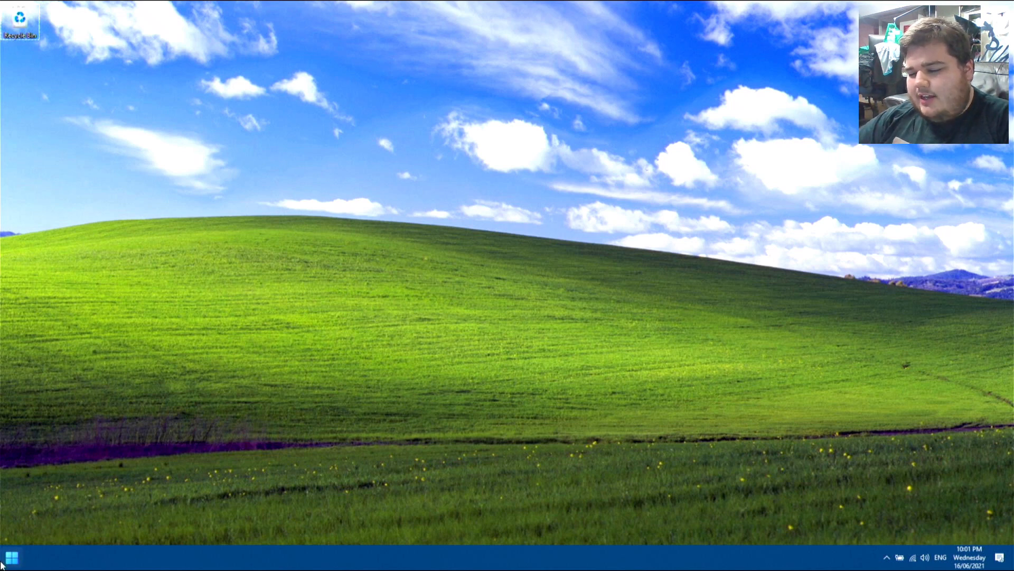
{"action": "mouse_move", "coordinate": [463, 329]}
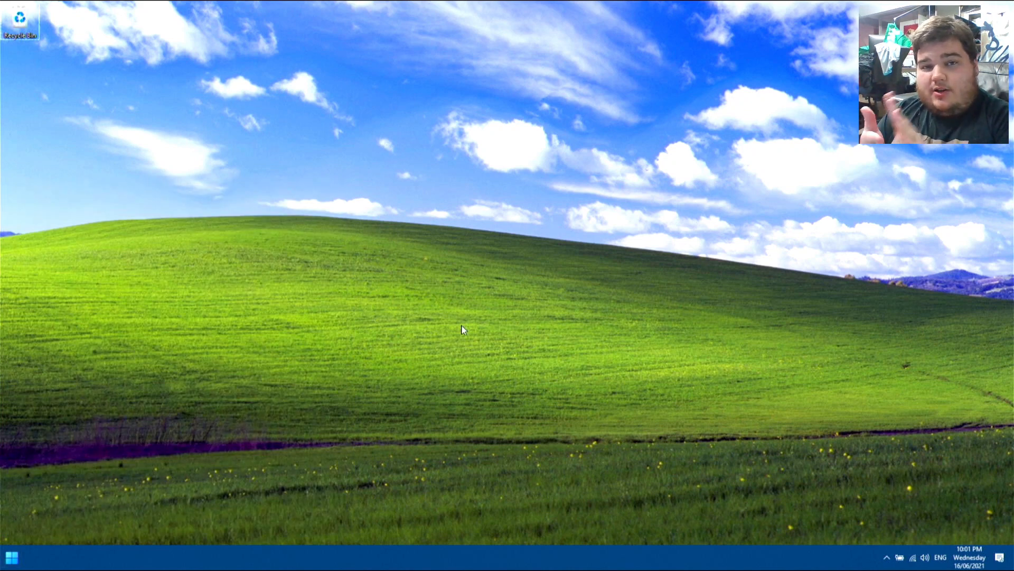
{"action": "mouse_move", "coordinate": [658, 250]}
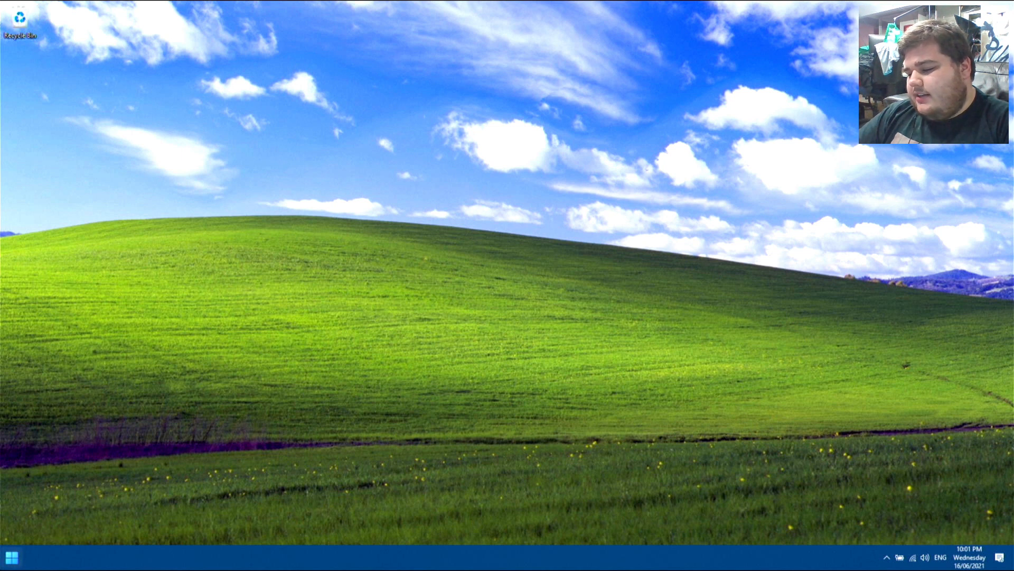
{"action": "left_click", "coordinate": [11, 556]}
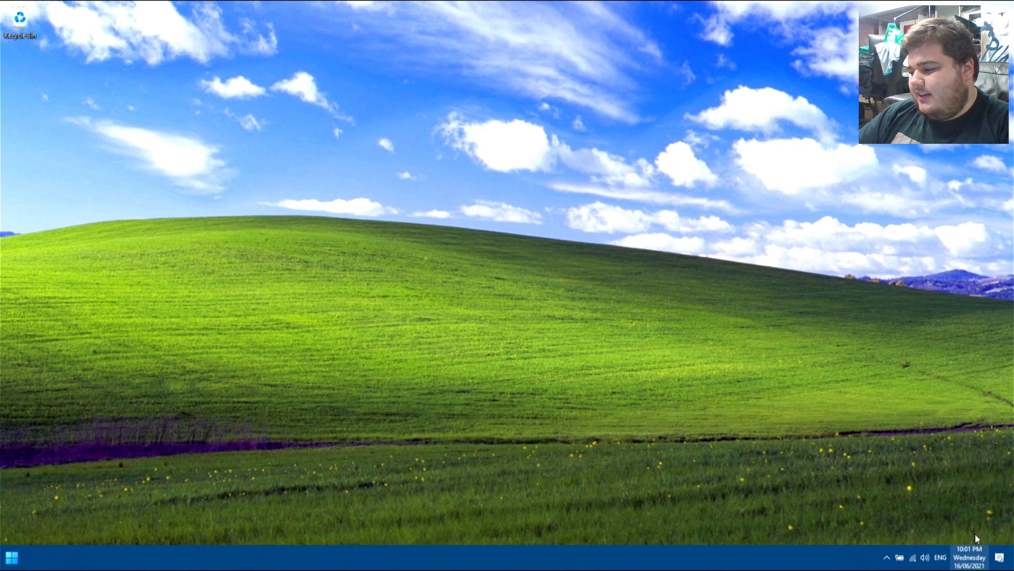
{"action": "left_click", "coordinate": [970, 556]}
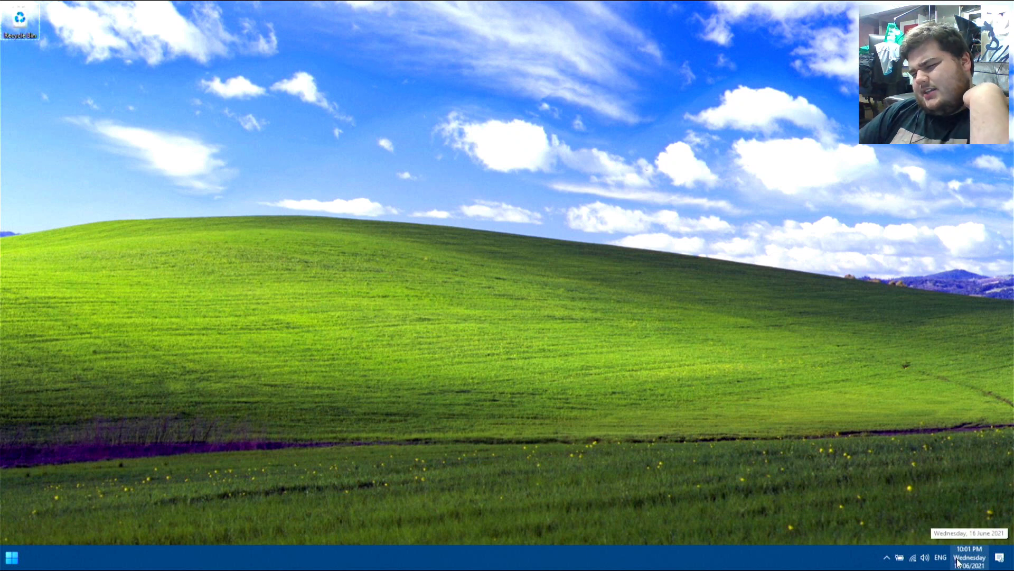
{"action": "mouse_move", "coordinate": [930, 478]}
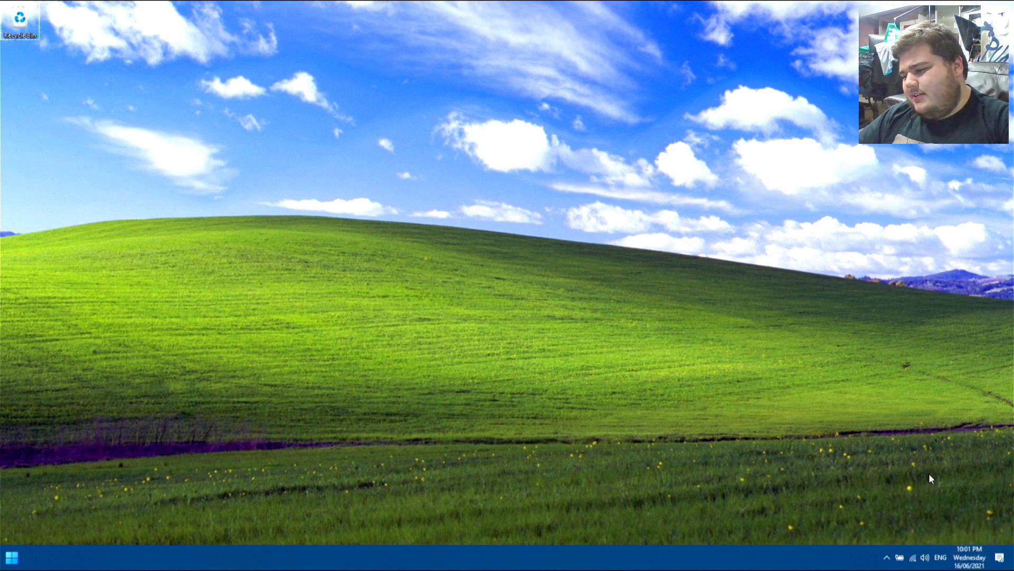
{"action": "left_click", "coordinate": [887, 557]}
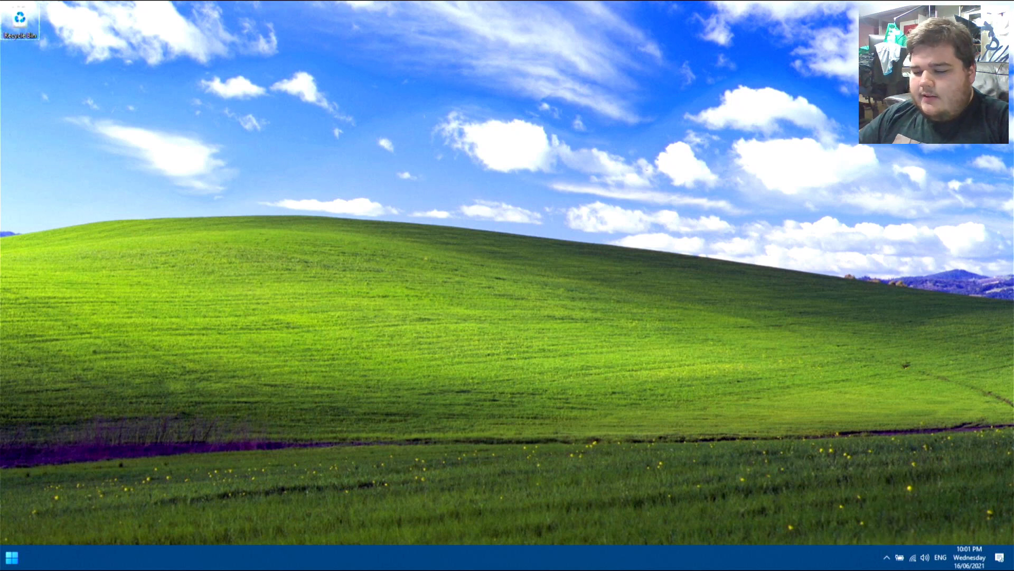
{"action": "left_click", "coordinate": [11, 556]}
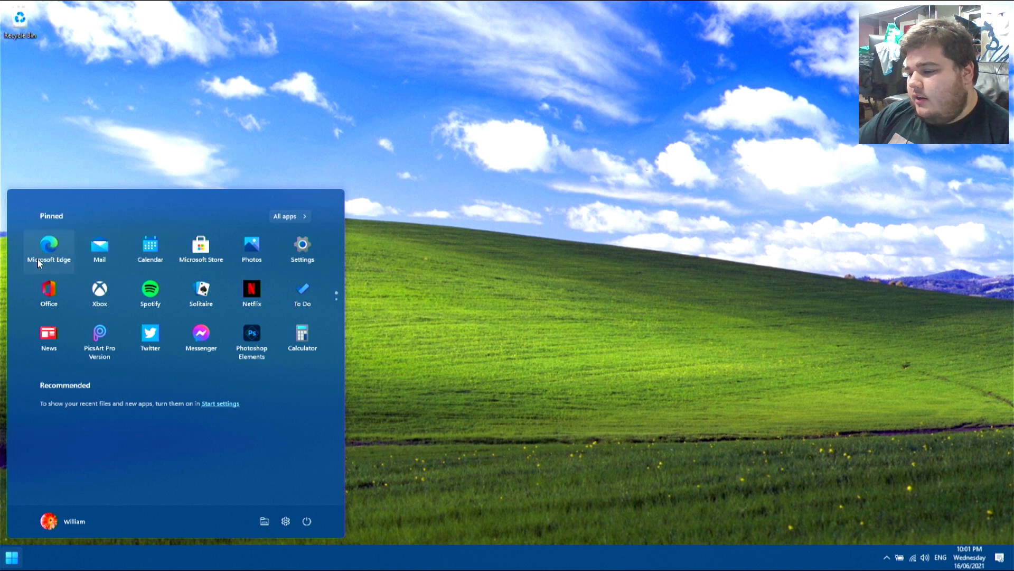
Launch Microsoft Edge and Office from Start, then open Settings.
{"action": "left_click", "coordinate": [11, 556]}
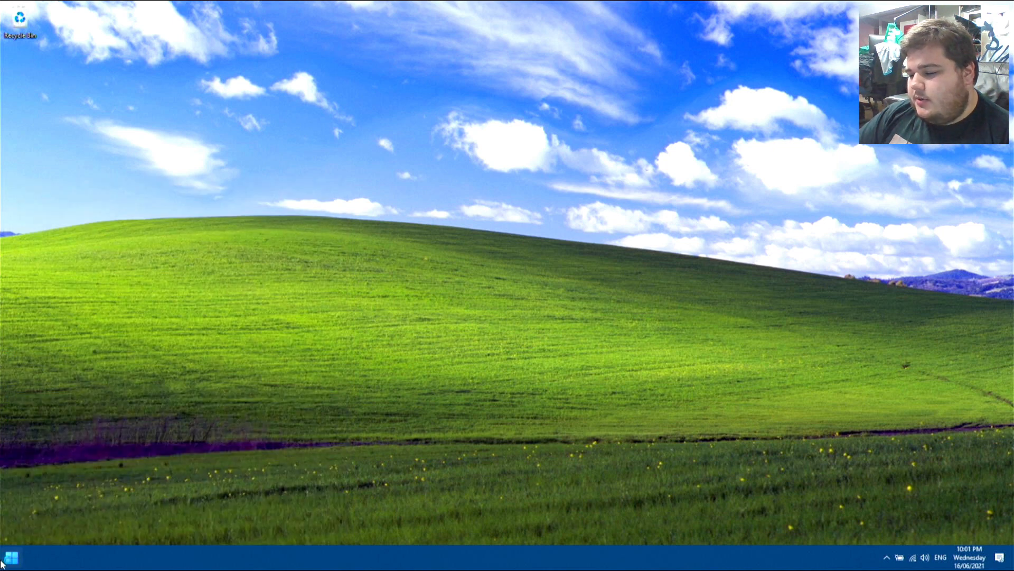
{"action": "left_click", "coordinate": [11, 557]}
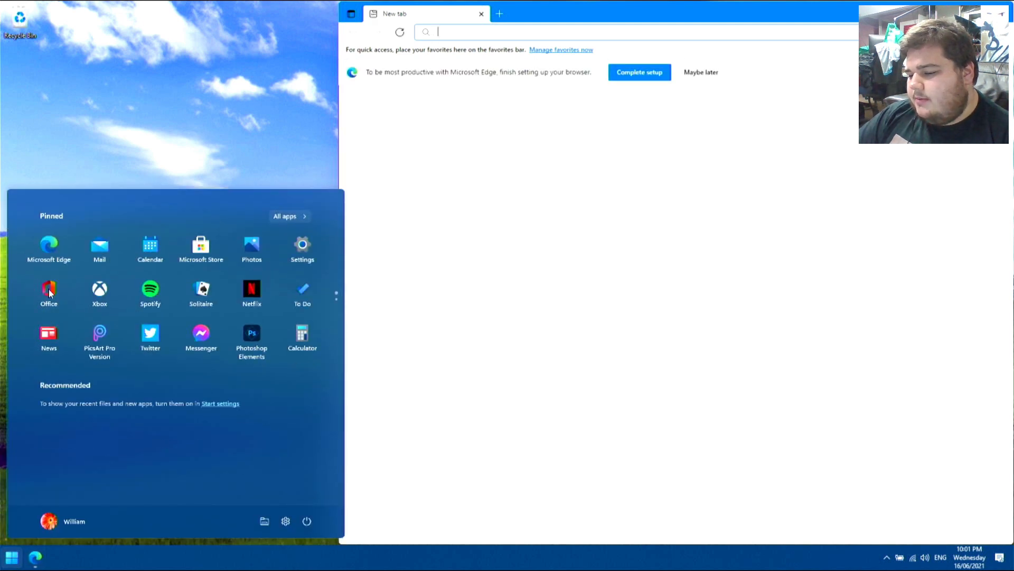
{"action": "left_click", "coordinate": [10, 557]}
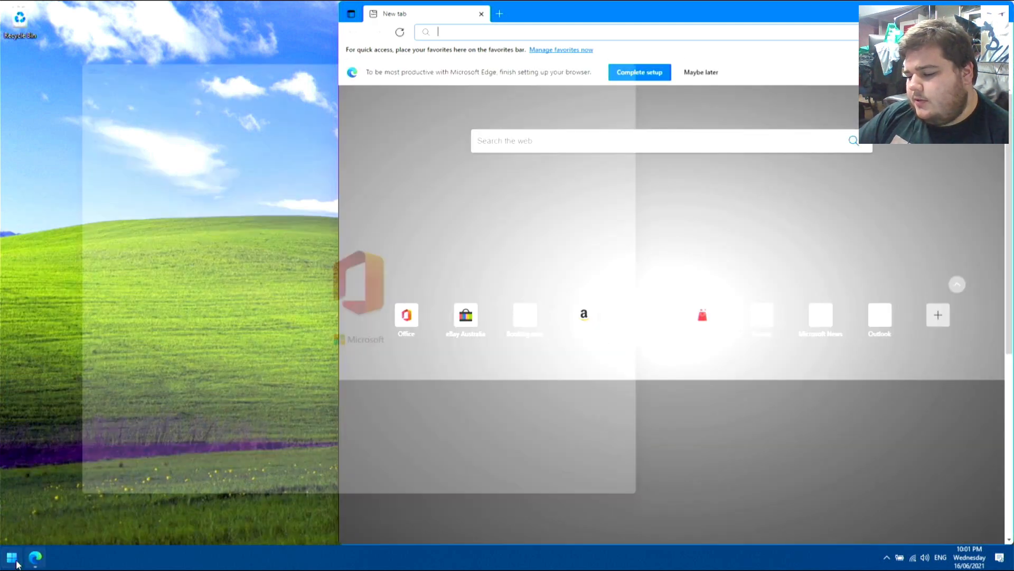
{"action": "left_click", "coordinate": [11, 557]}
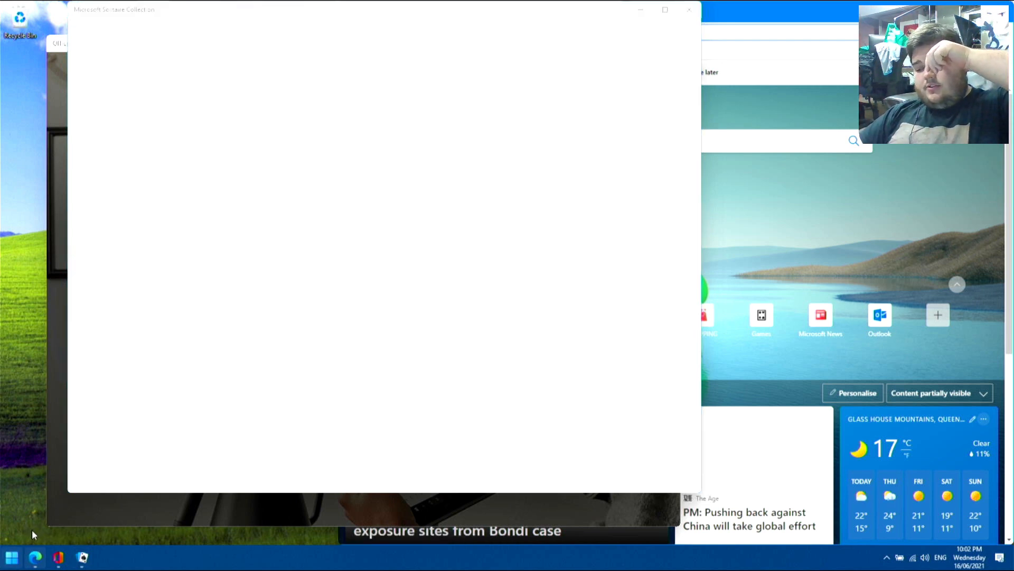
{"action": "left_click", "coordinate": [11, 556]}
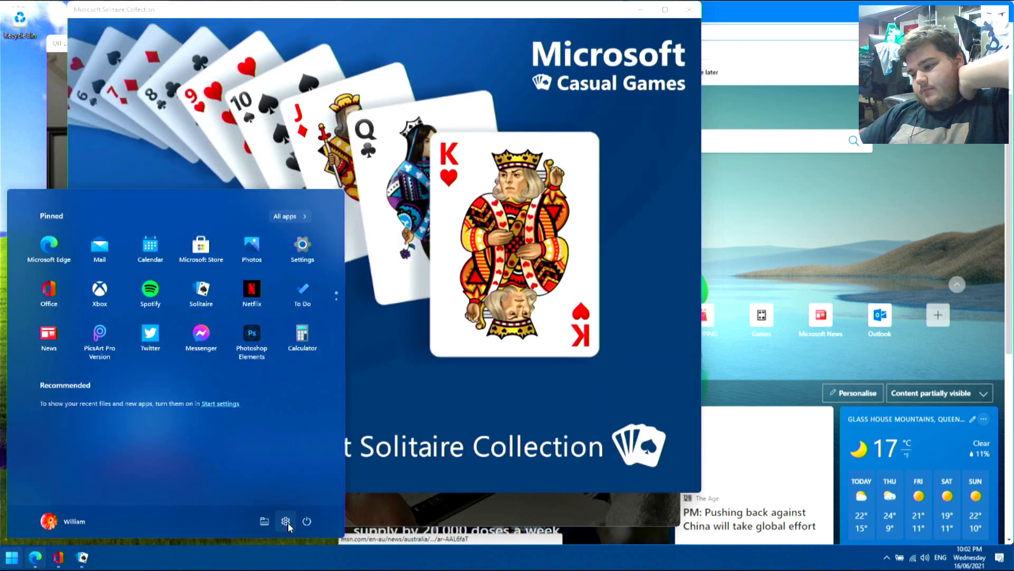
{"action": "left_click", "coordinate": [286, 521]}
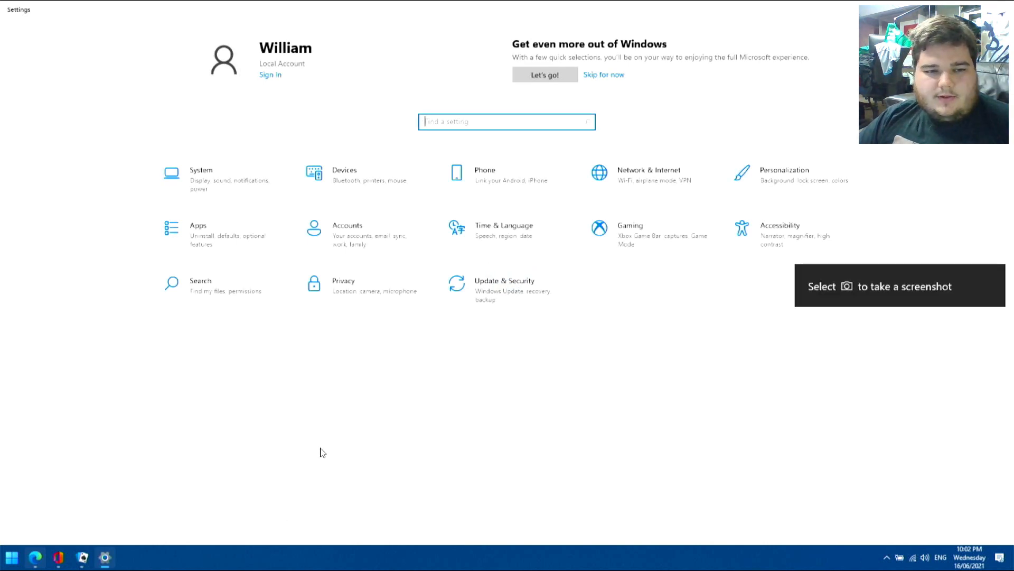
{"action": "mouse_move", "coordinate": [57, 542]}
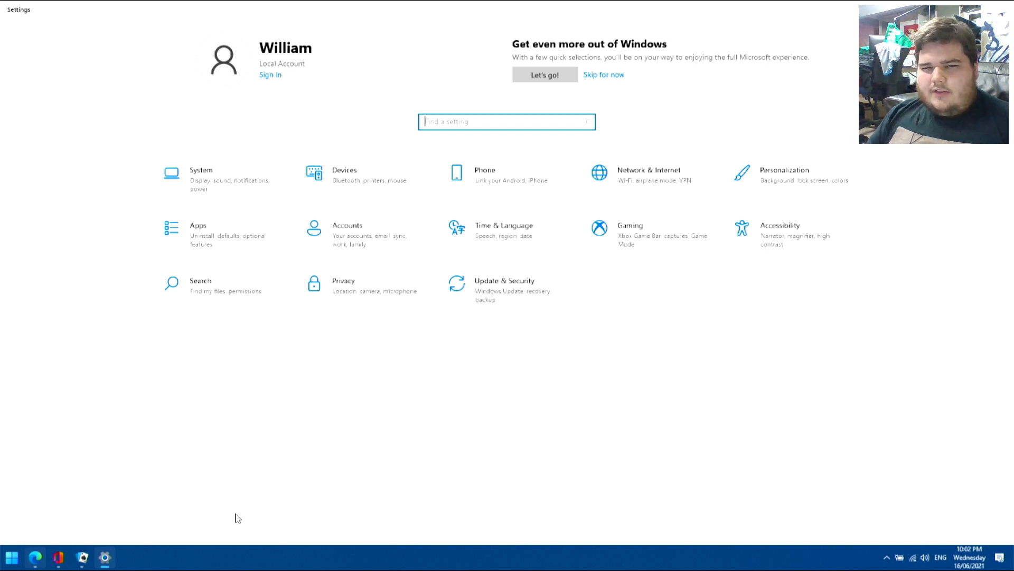
{"action": "mouse_move", "coordinate": [684, 264]}
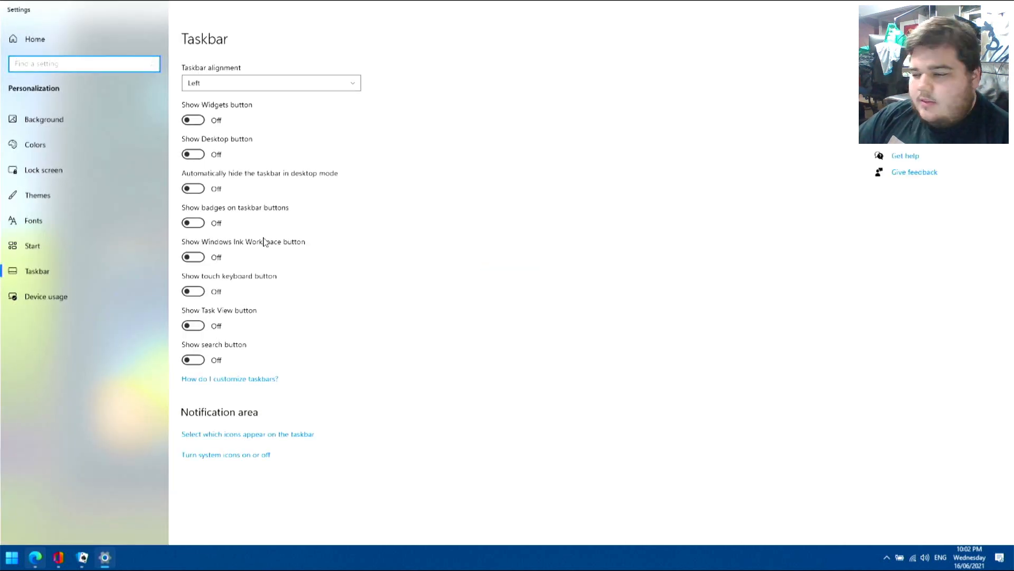
{"action": "mouse_move", "coordinate": [327, 201]}
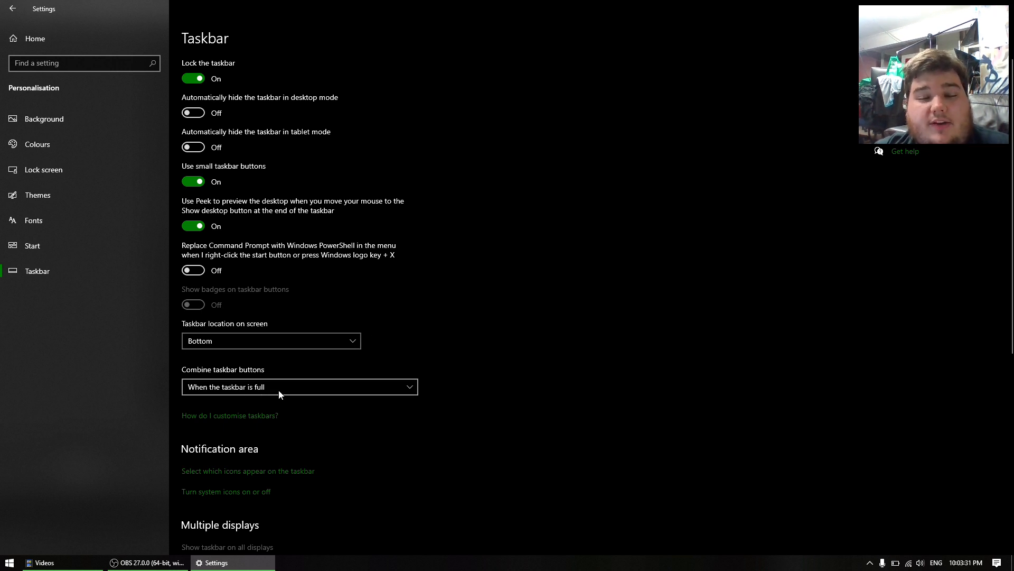
{"action": "mouse_move", "coordinate": [420, 273]}
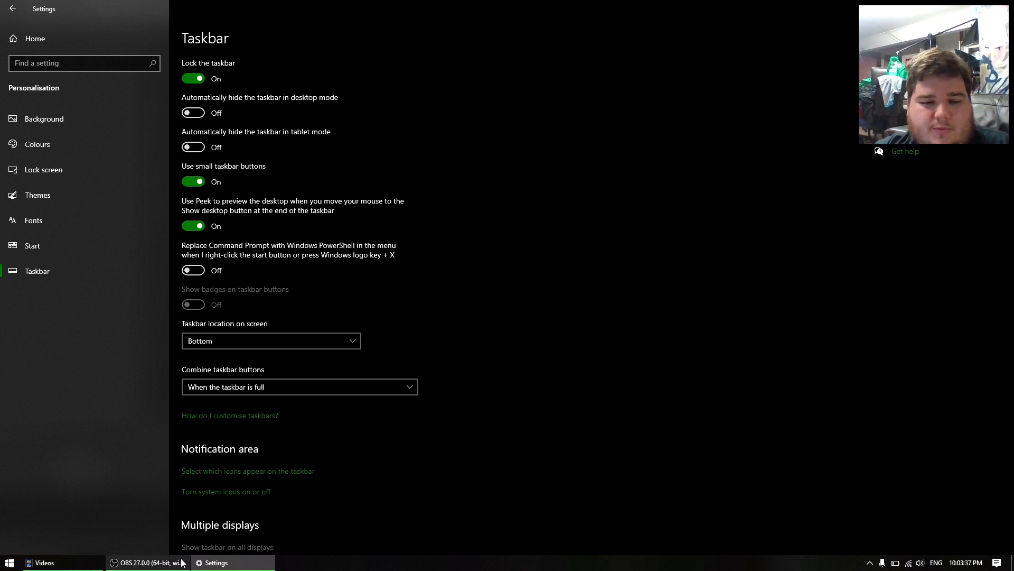
{"action": "mouse_move", "coordinate": [149, 562]}
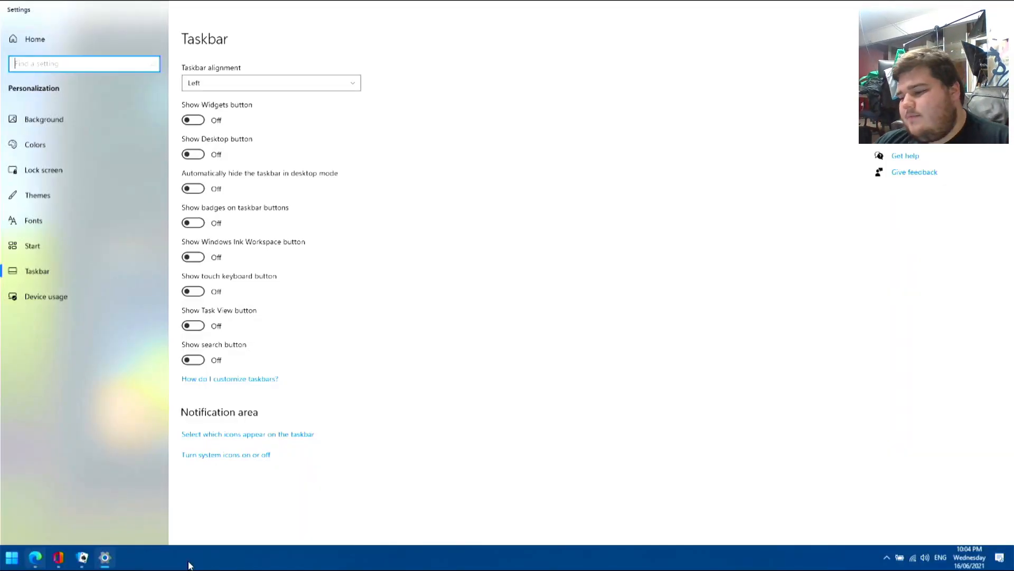
{"action": "mouse_move", "coordinate": [292, 246]}
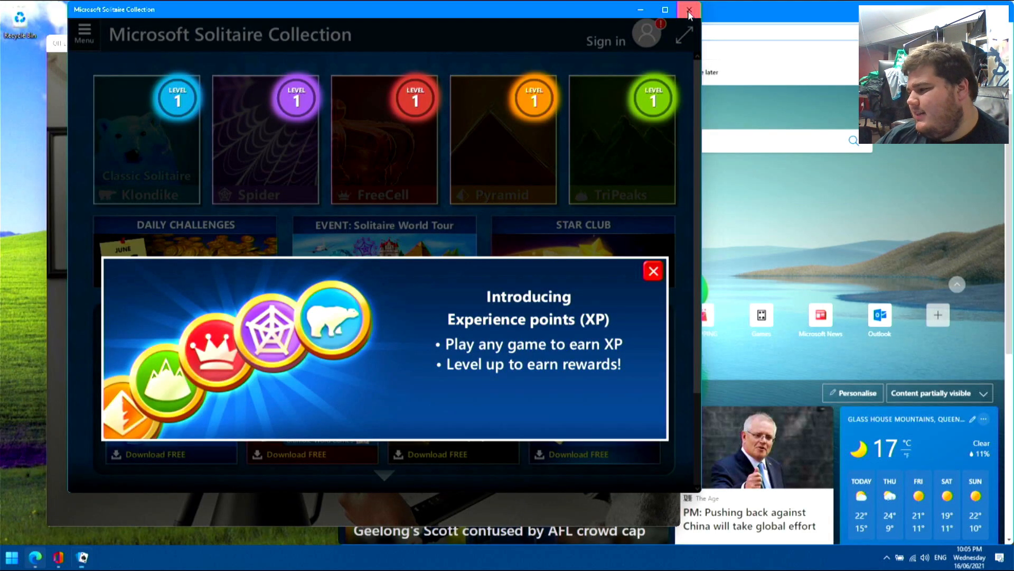
Close the Microsoft Solitaire Collection window.
{"action": "left_click", "coordinate": [688, 10]}
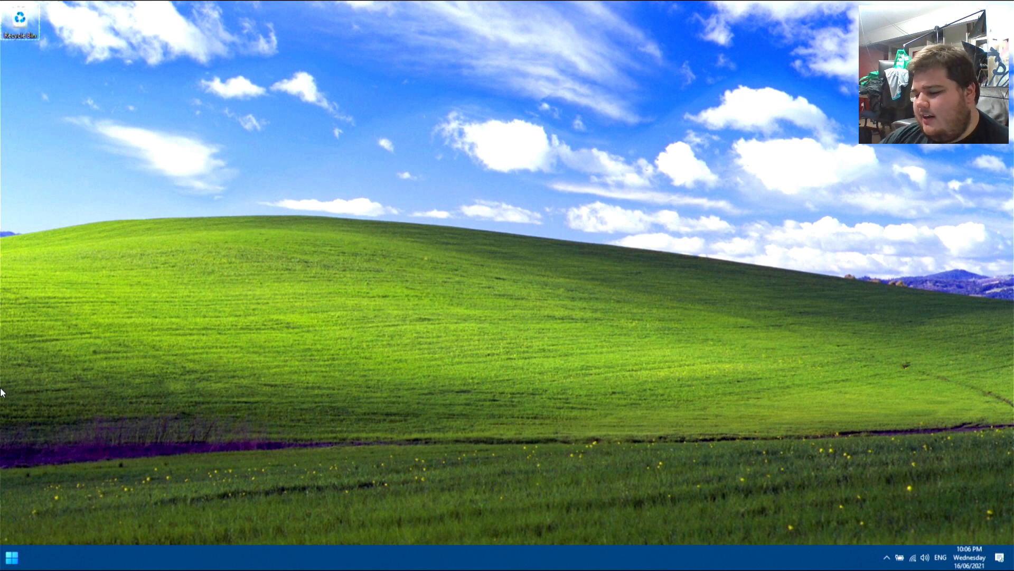
Open Start over the empty Bliss desktop, showing pinned apps and Recommended.
{"action": "left_click", "coordinate": [12, 556]}
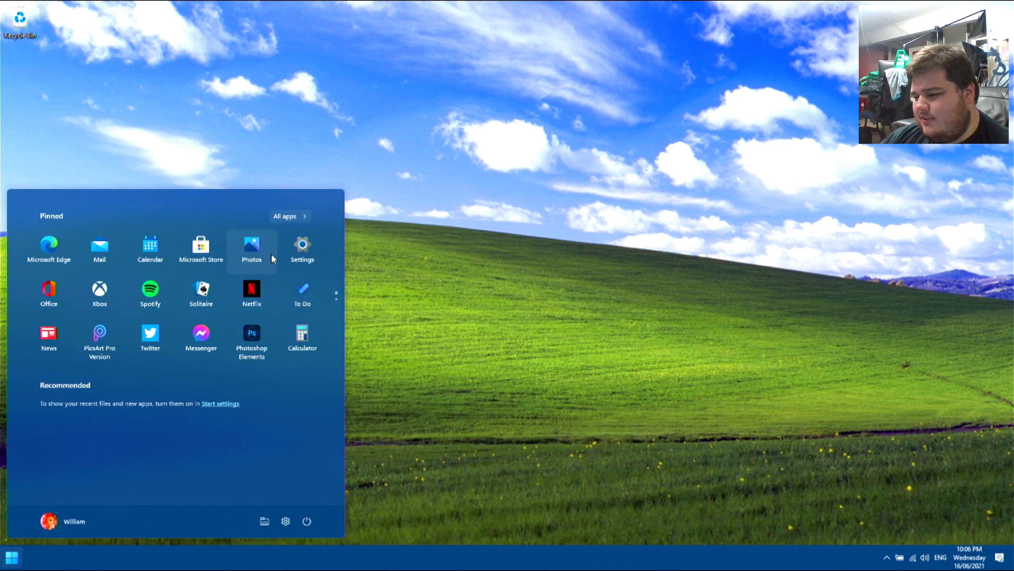
{"action": "mouse_move", "coordinate": [302, 292]}
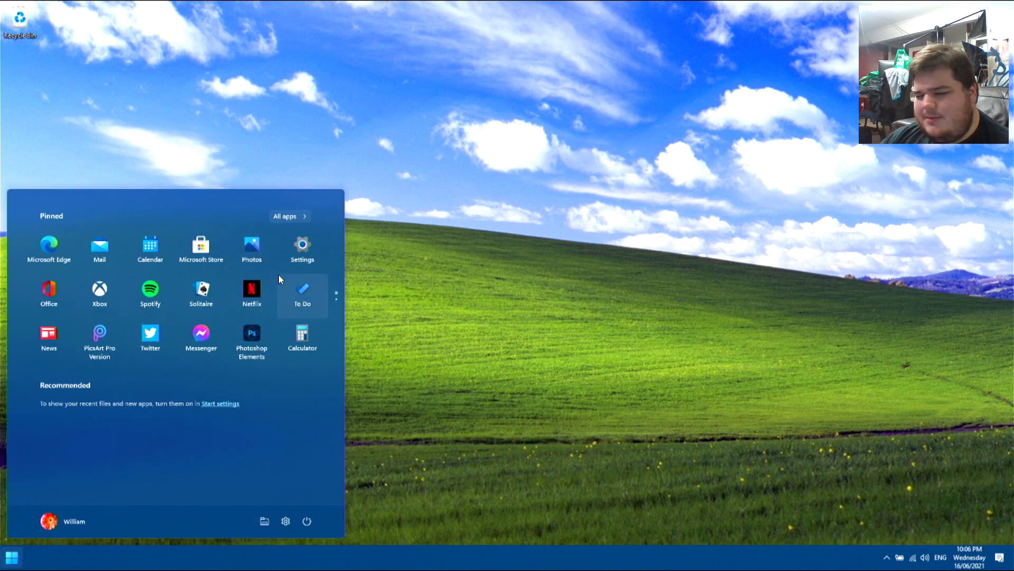
{"action": "mouse_move", "coordinate": [311, 286]}
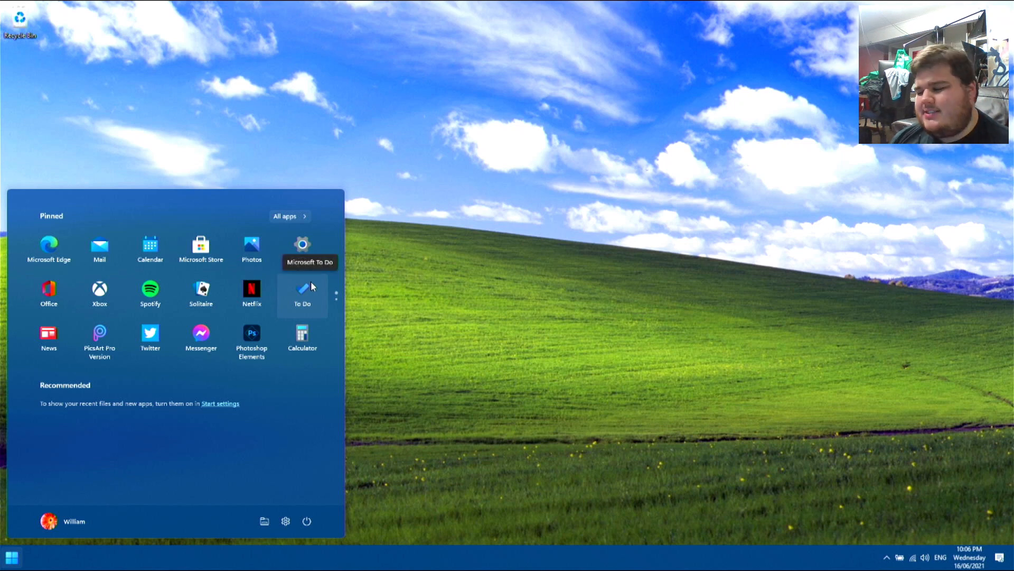